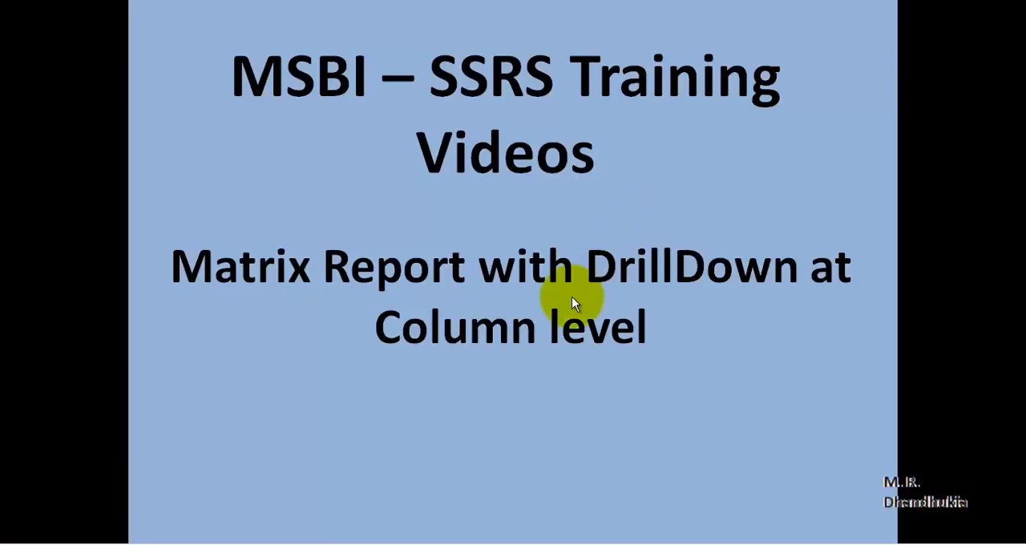
mouse_move(554, 310)
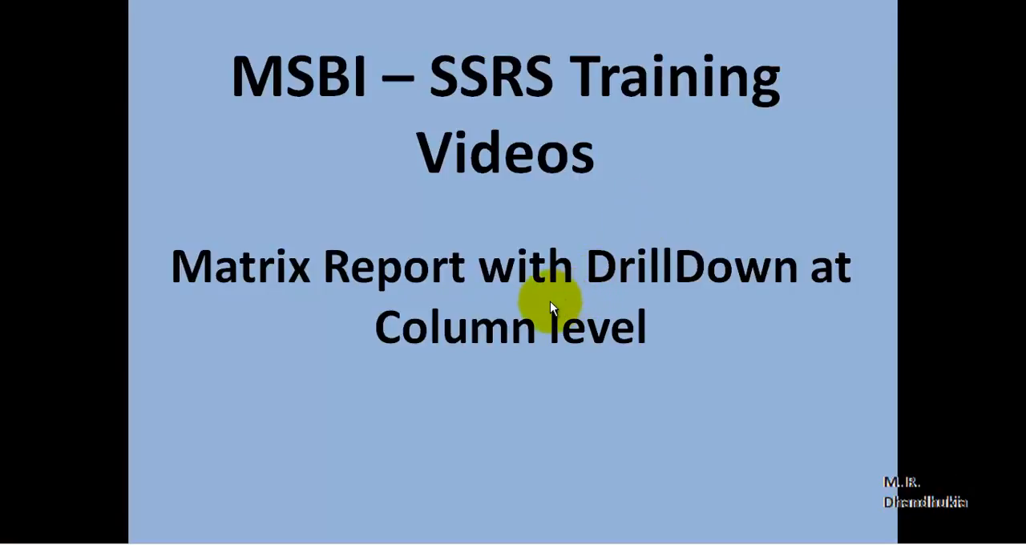
mouse_move(433, 273)
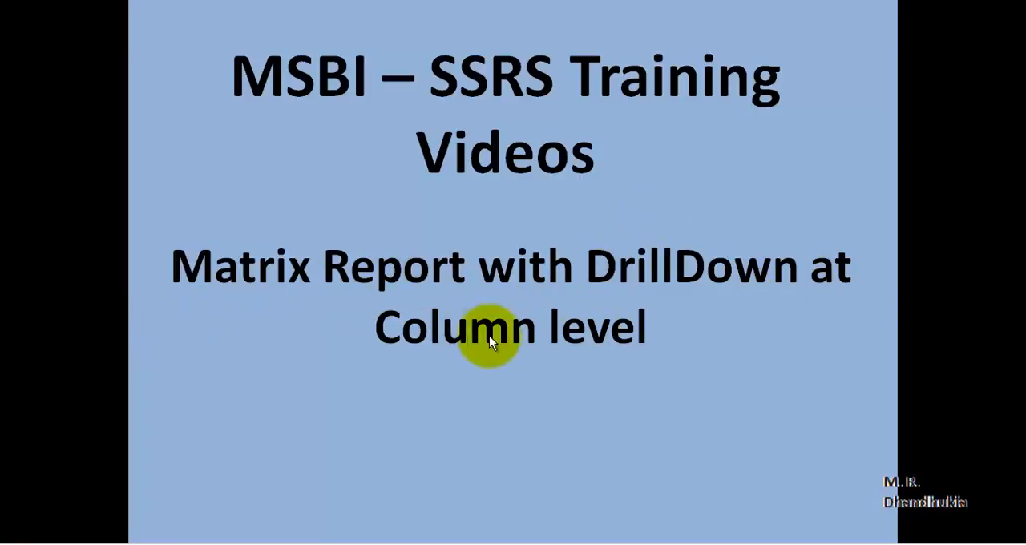
mouse_move(337, 533)
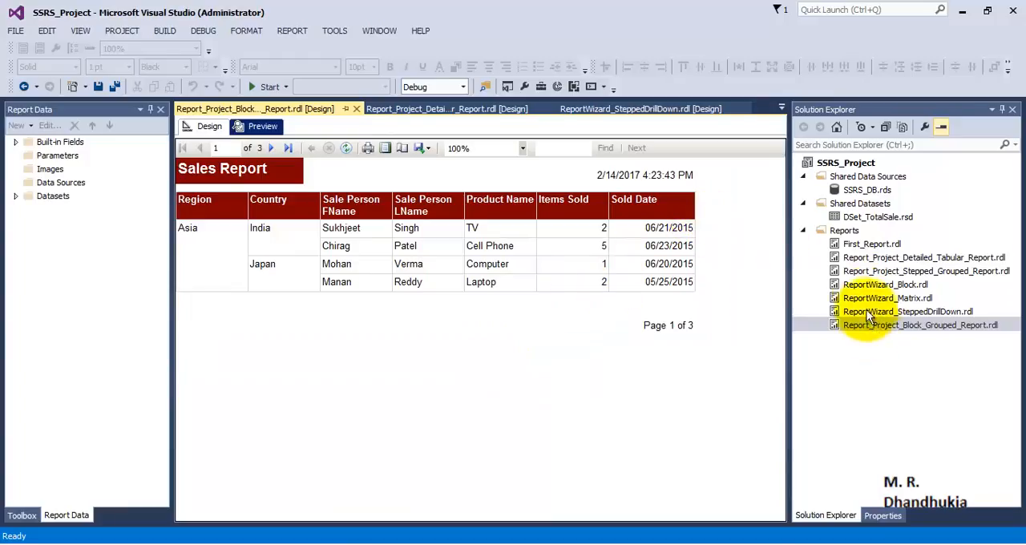
- Add a blank report named Matrix_Report_Column_with_DrillDown.rdl to the project's Reports folder
right_click(845, 230)
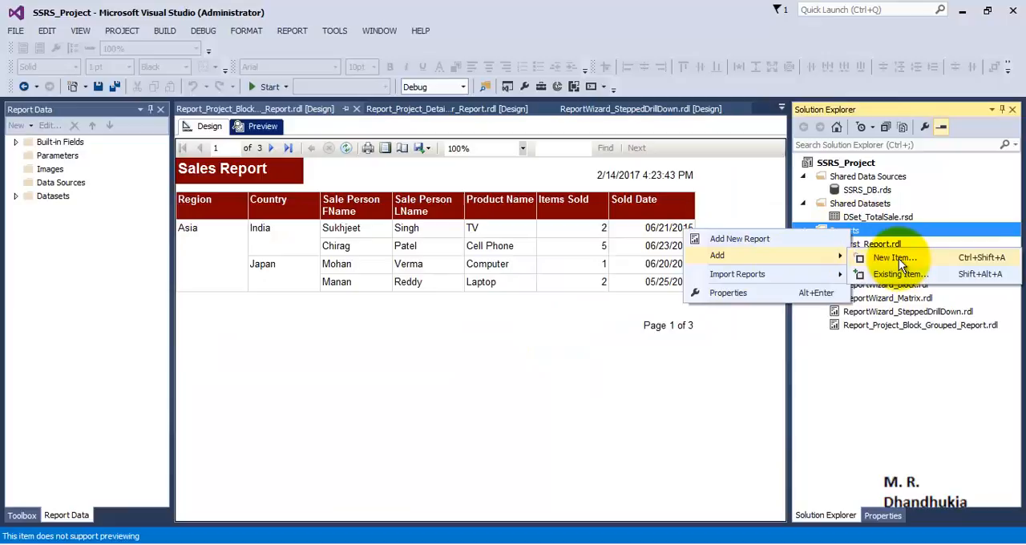
left_click(895, 258)
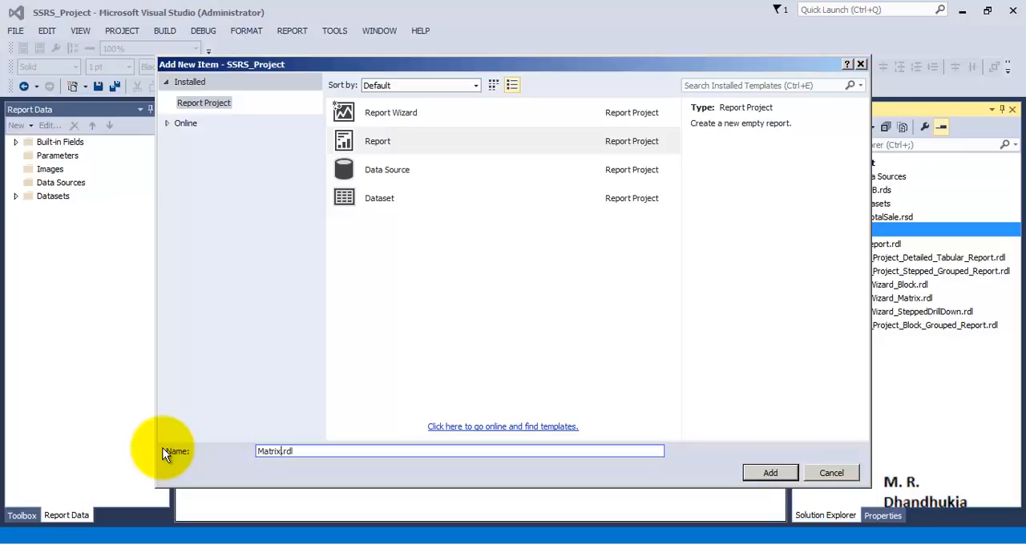
type("_Report_Column")
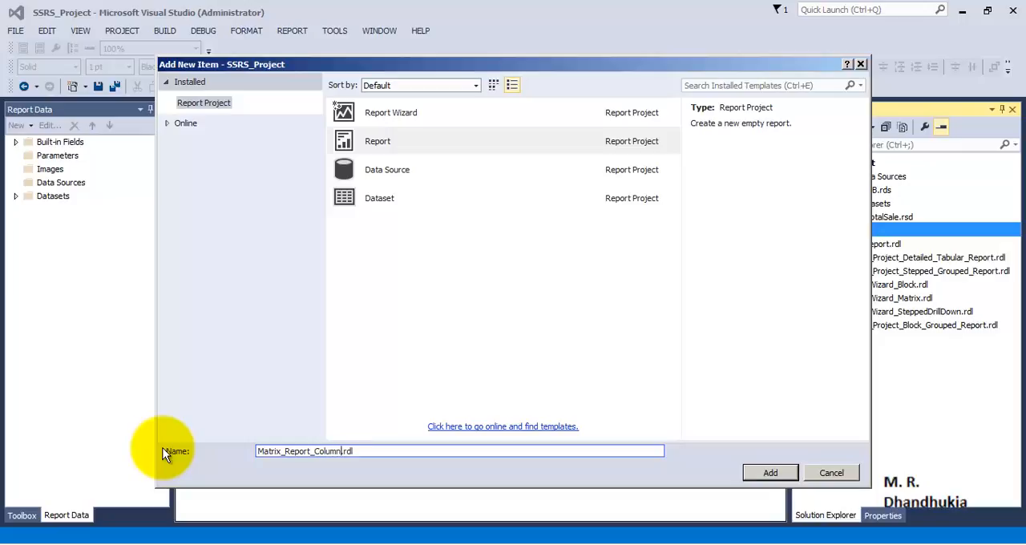
type("_DrillDown")
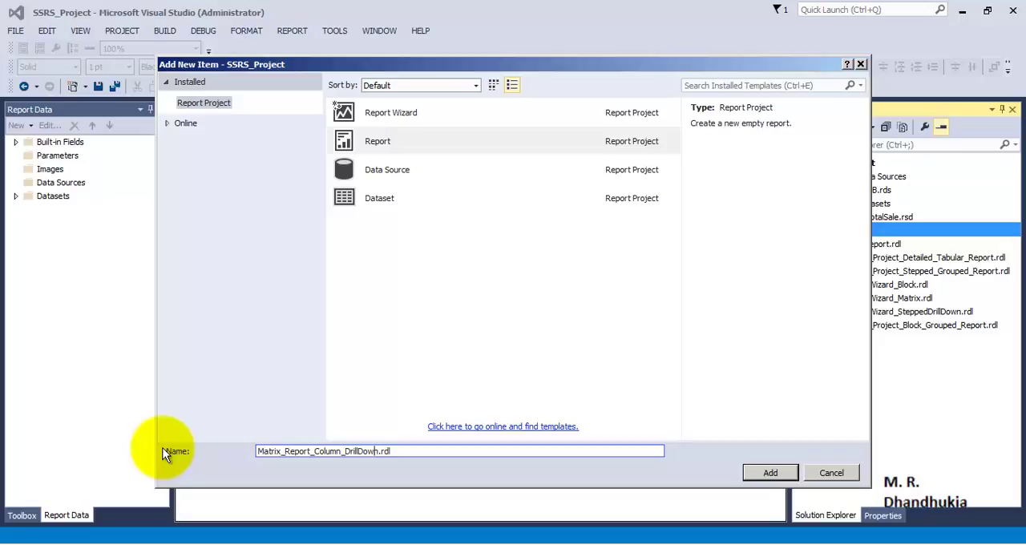
type("w")
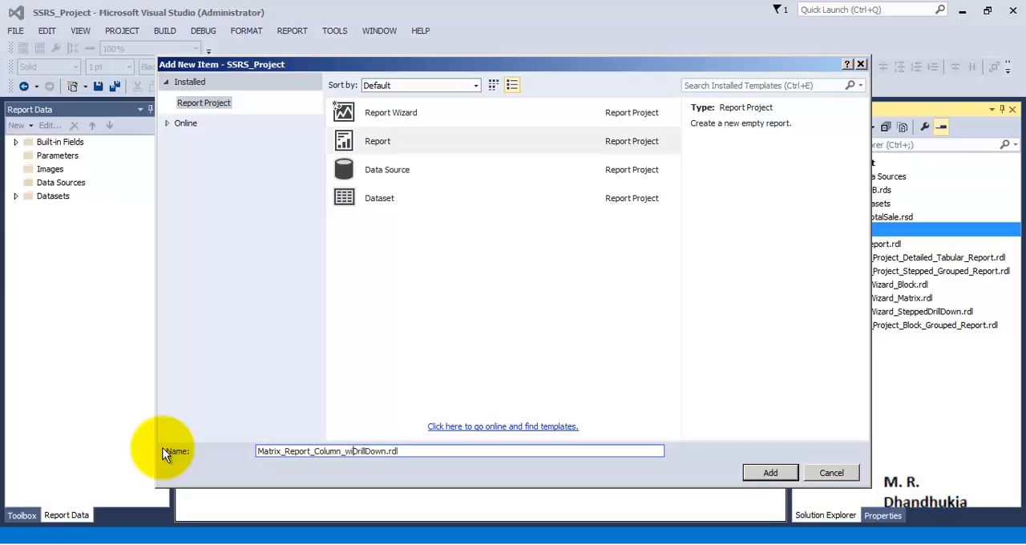
type("ith_")
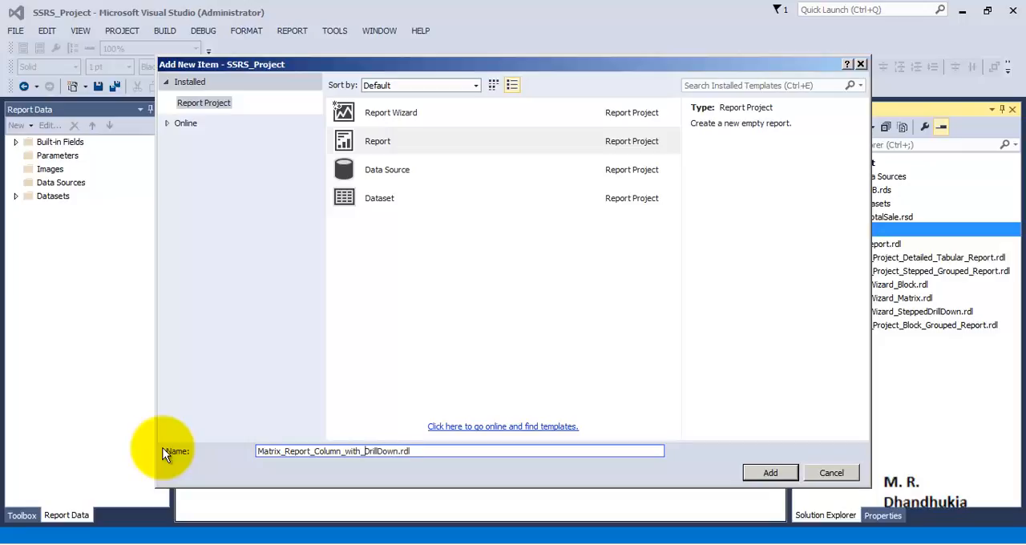
left_click(378, 141)
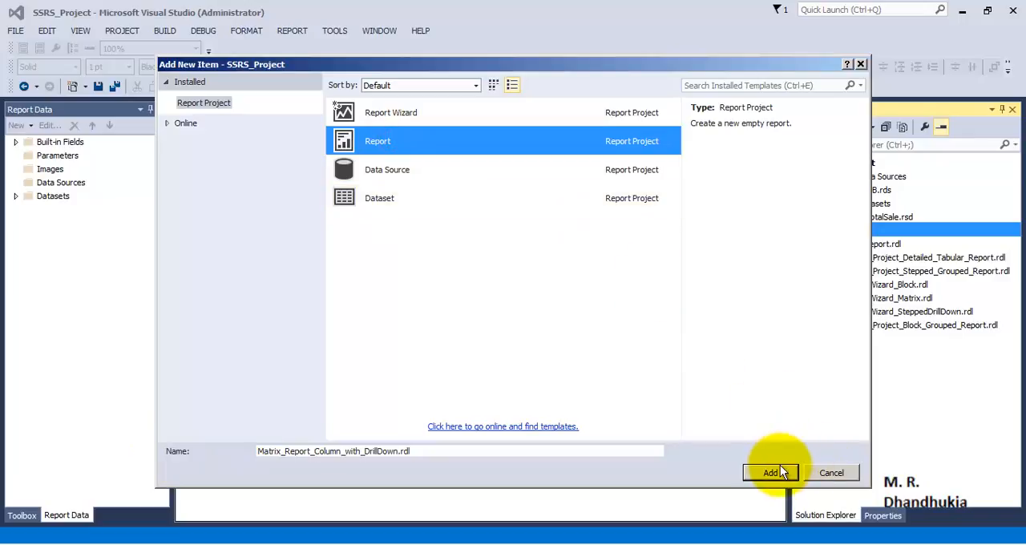
left_click(769, 472)
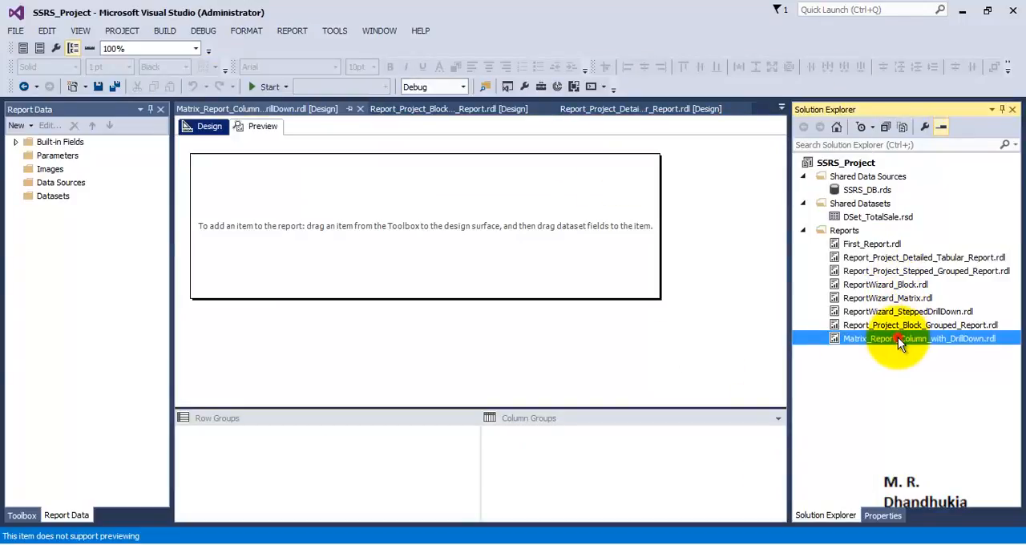
- Create DataSet1 from the shared DSet_TotalSale dataset and show the Toolbox
right_click(53, 196)
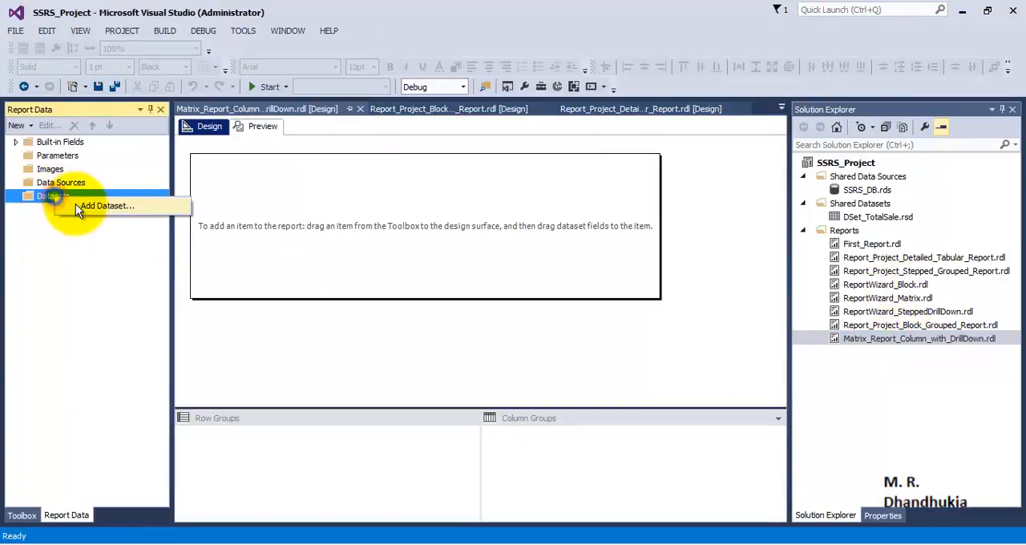
left_click(107, 205)
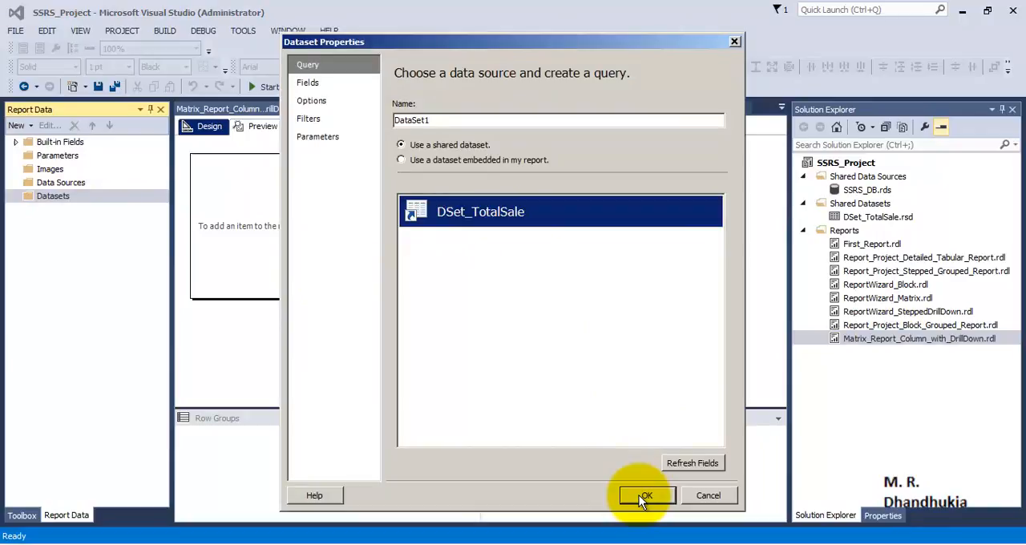
left_click(646, 495)
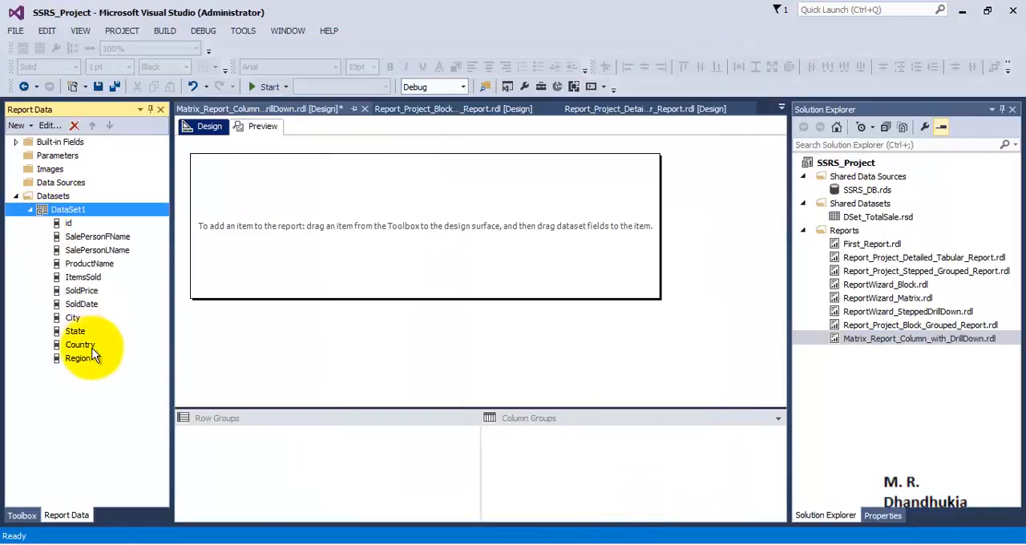
left_click(97, 235)
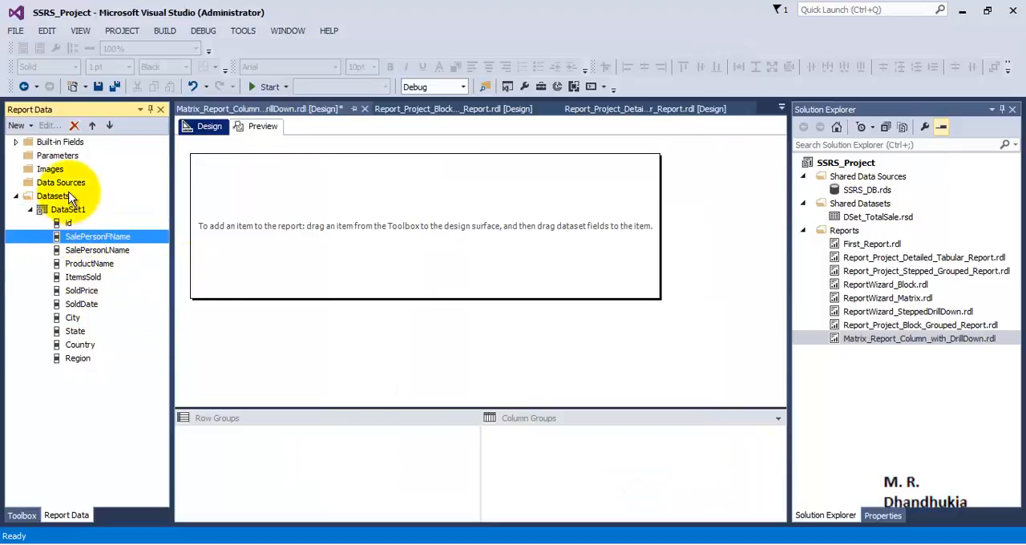
left_click(22, 515)
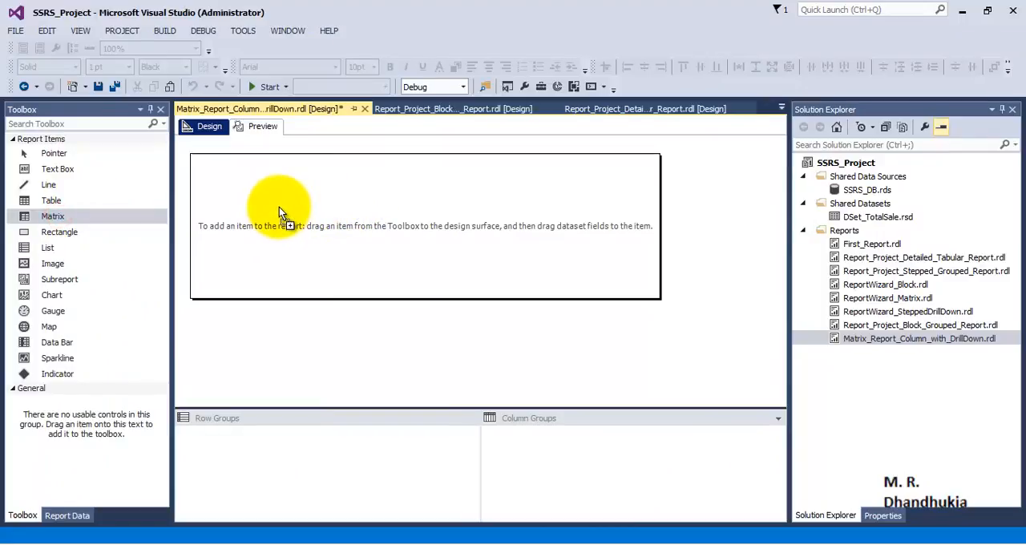
- Drag a Matrix from the Toolbox onto the report body
left_click_drag(53, 216, 309, 229)
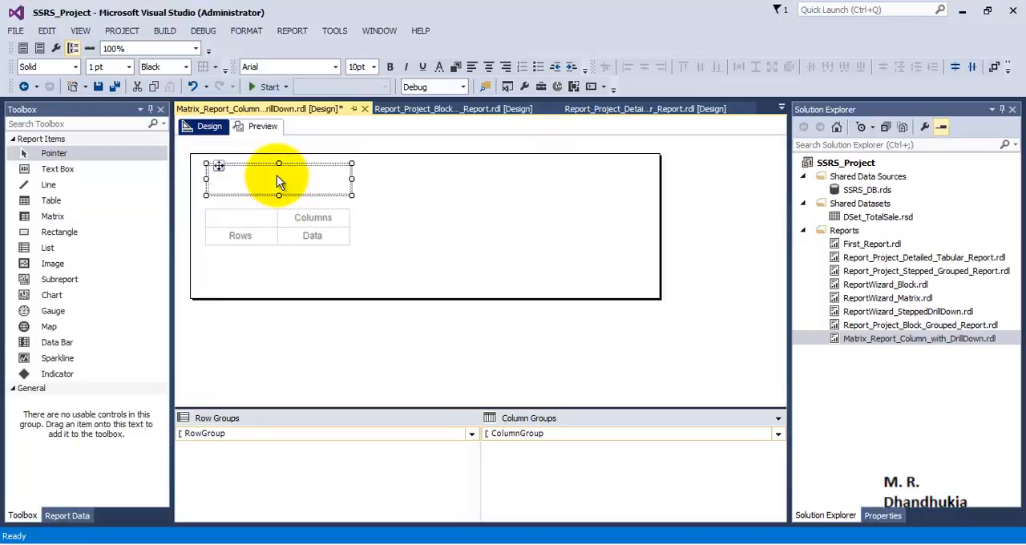
- Make the title 'Sales Report' in bold 14 pt text with a maroon background
type("Sales Report")
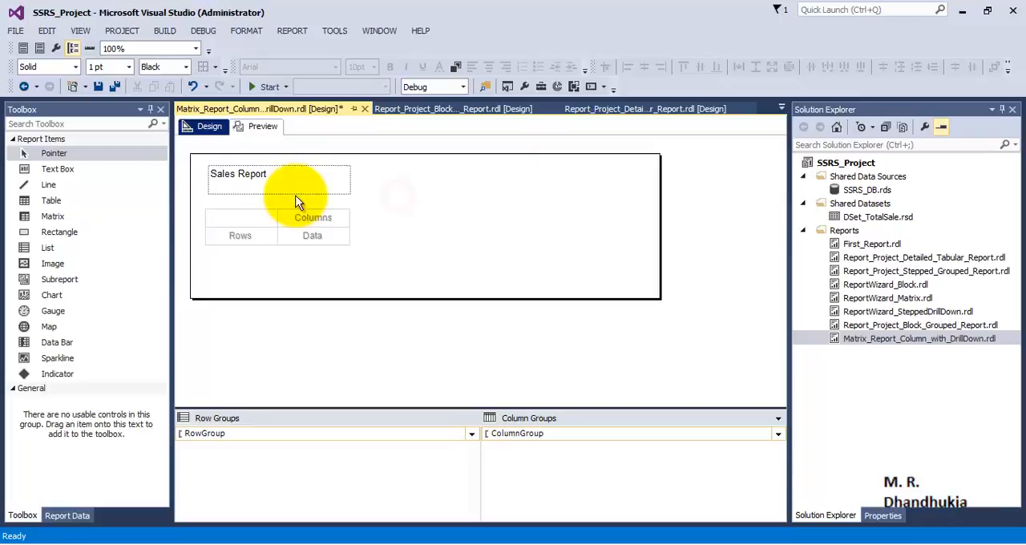
left_click(238, 174)
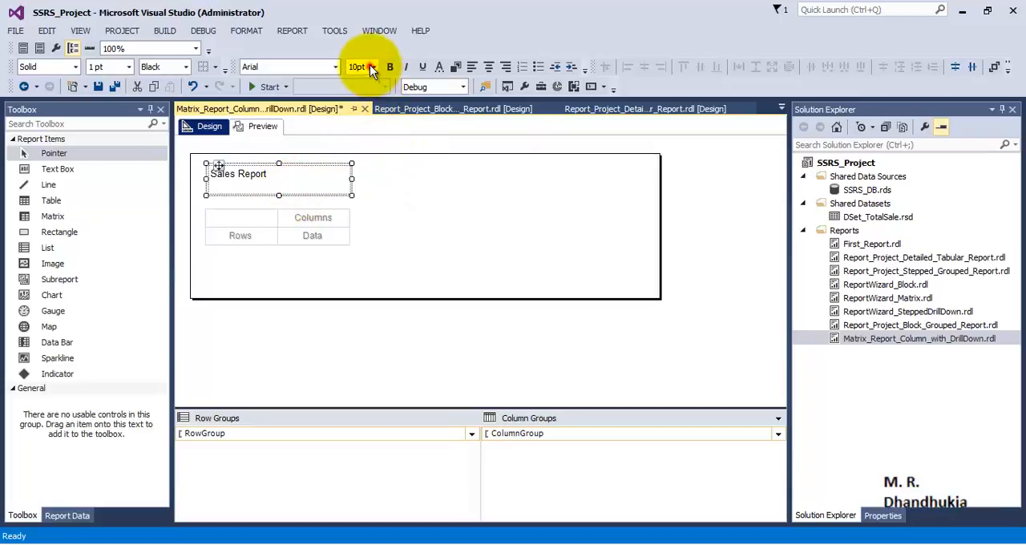
left_click(357, 66)
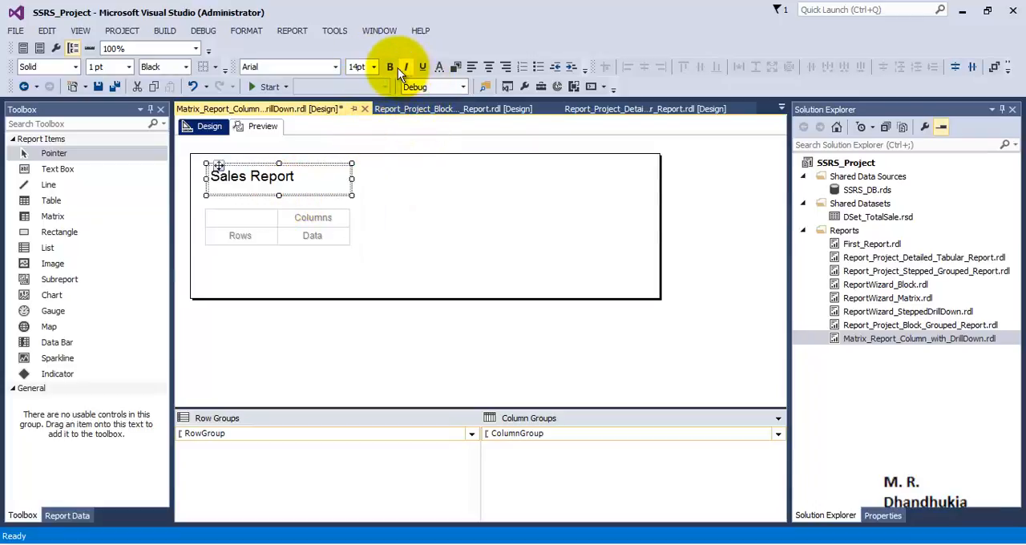
left_click(448, 67)
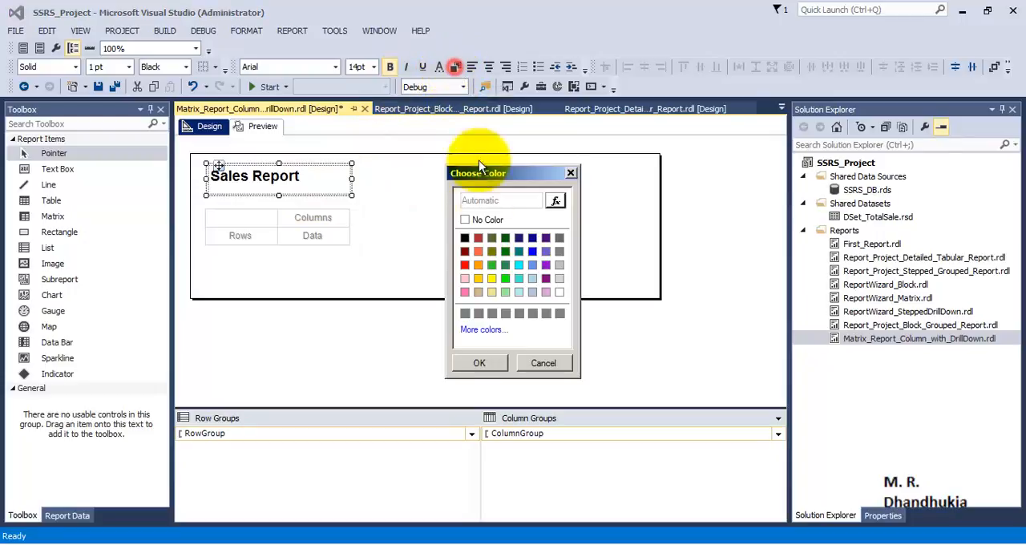
mouse_move(466, 265)
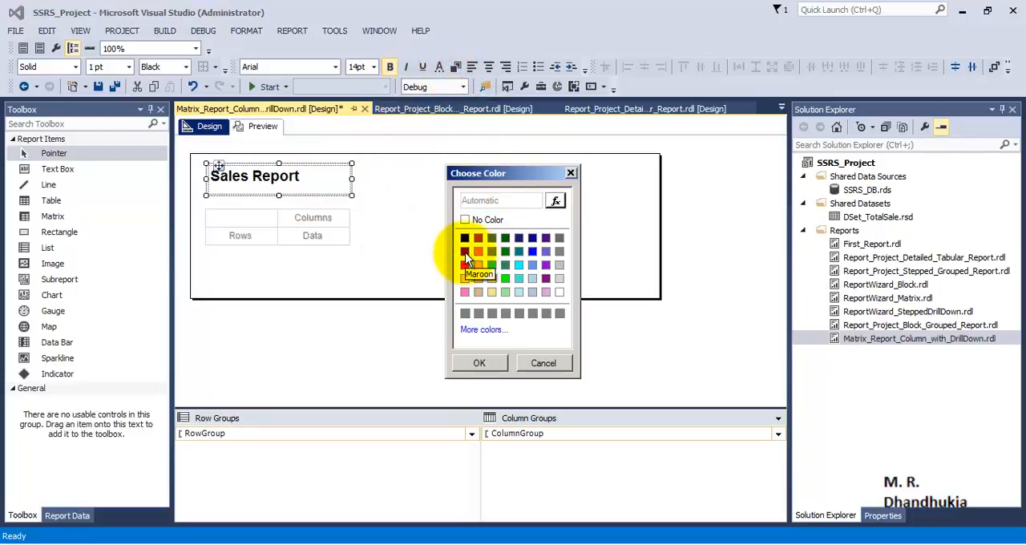
left_click(532, 252)
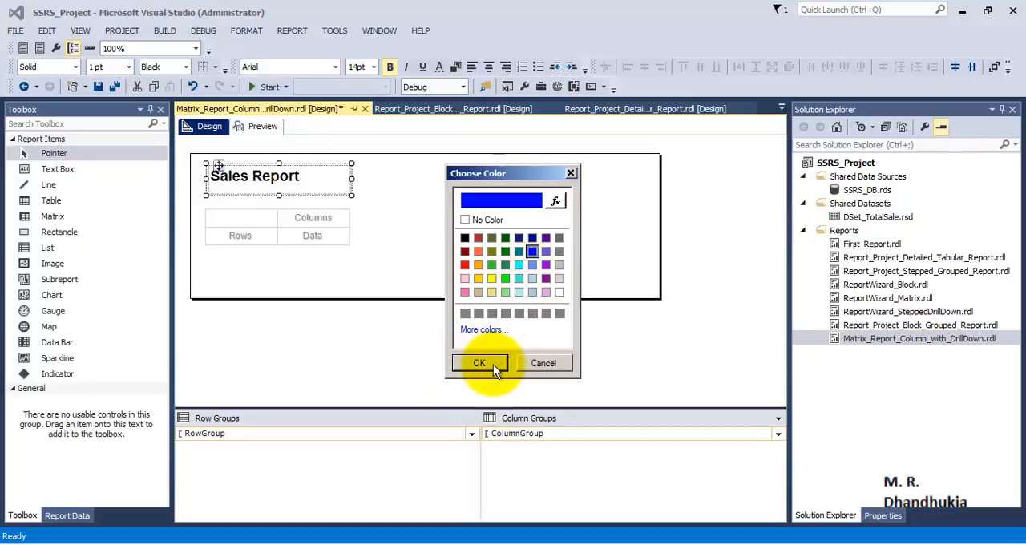
mouse_move(558, 278)
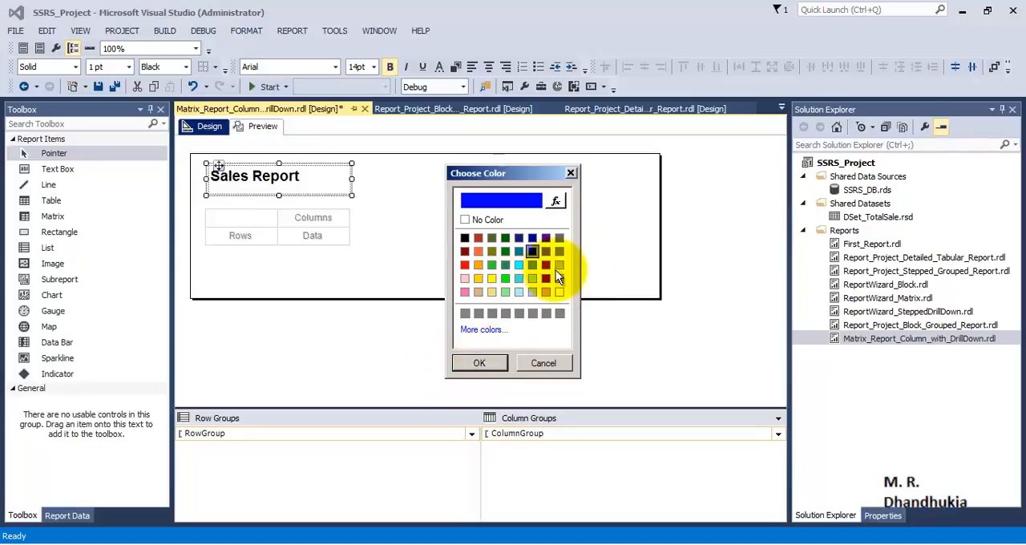
left_click(465, 251)
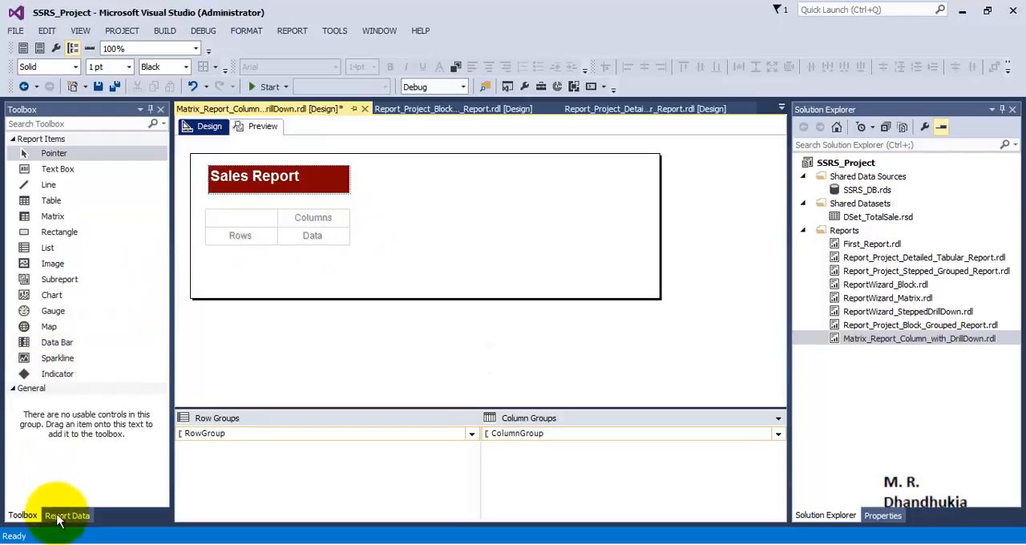
- Fill the matrix data cell with summed ItemsSold
left_click(67, 515)
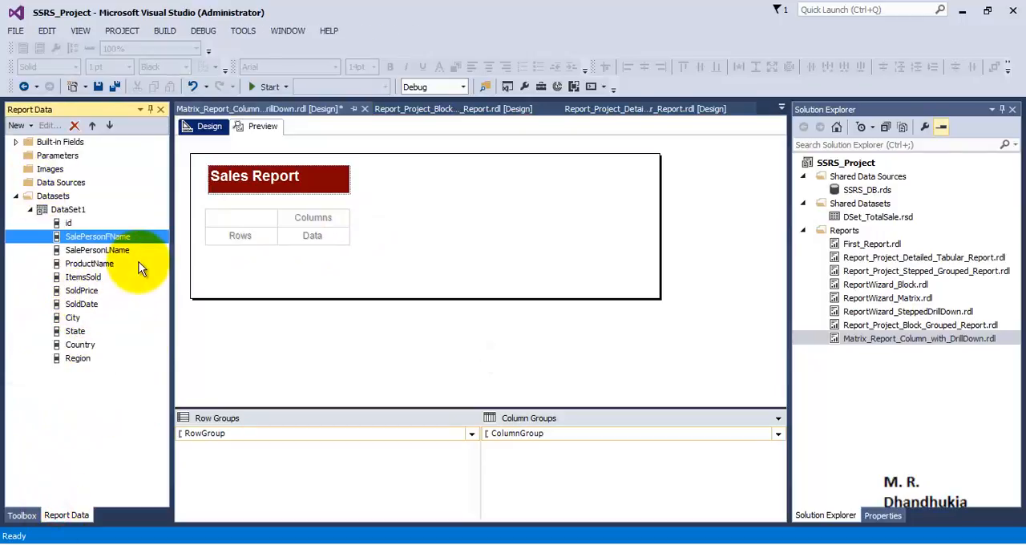
left_click(312, 235)
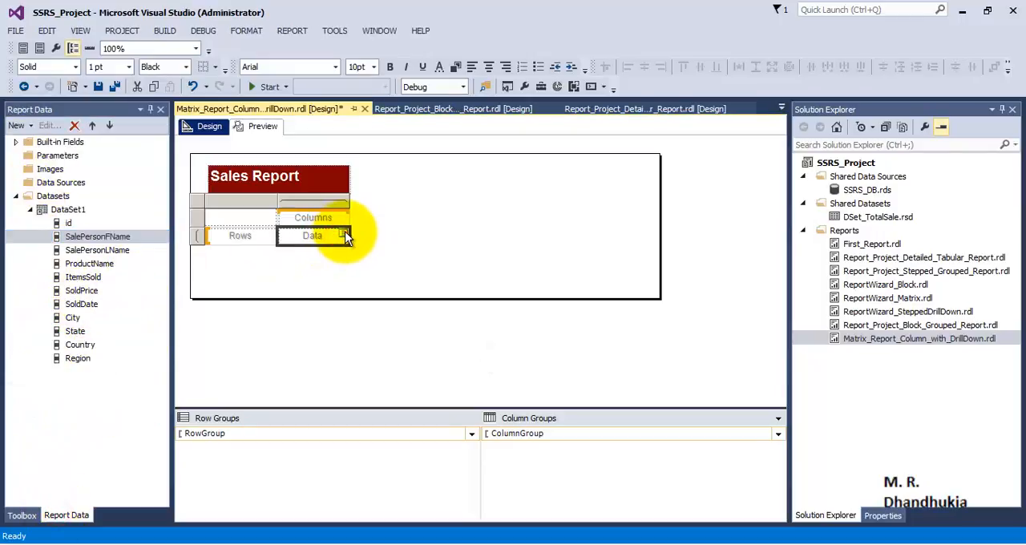
left_click(343, 235)
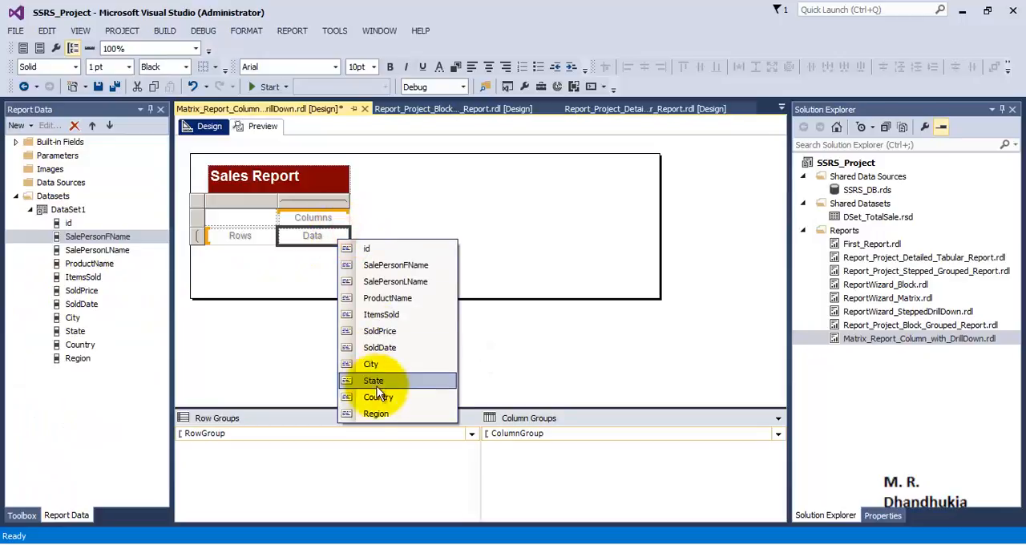
left_click(381, 313)
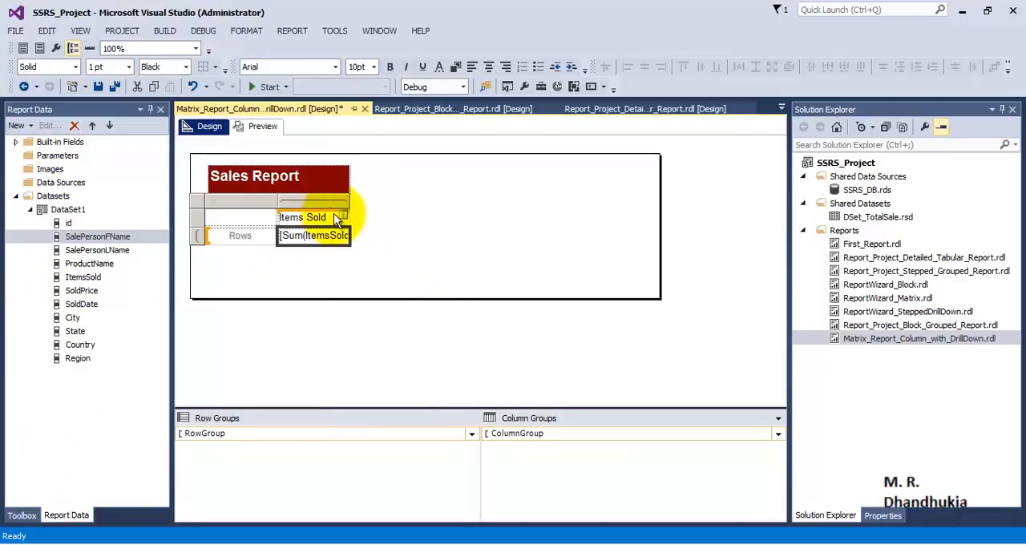
- Group matrix columns by Country and rows by ProductName, then preview the report
left_click(341, 217)
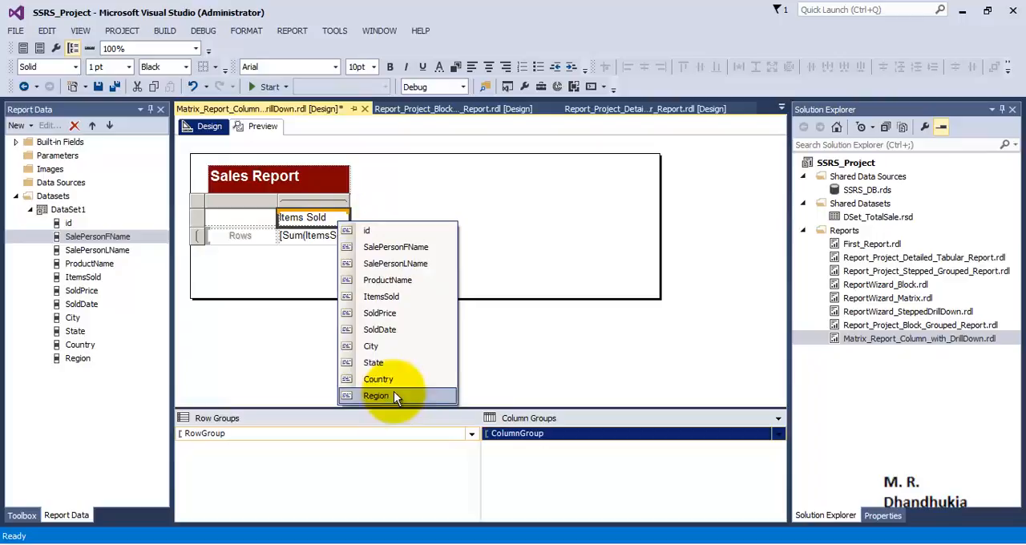
left_click(378, 379)
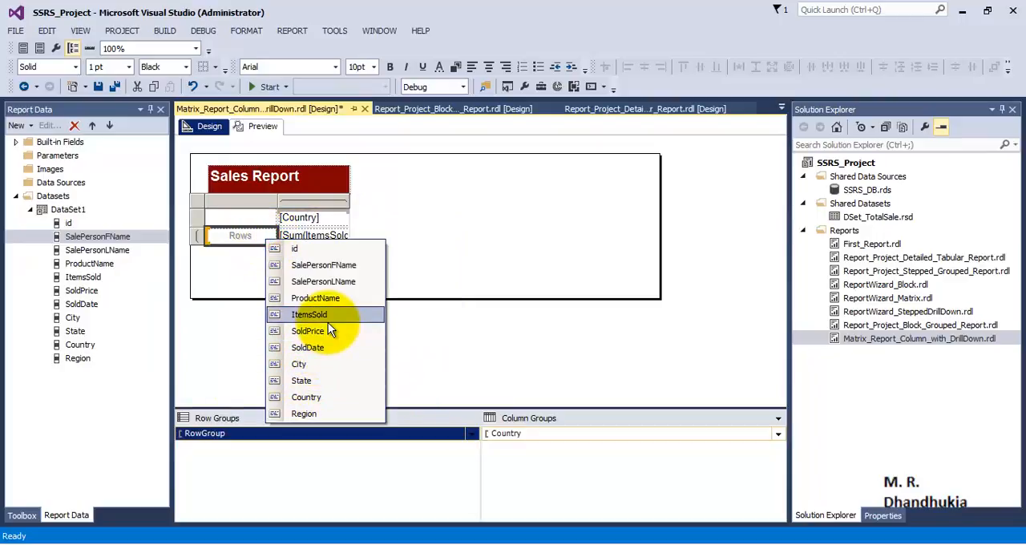
left_click(315, 298)
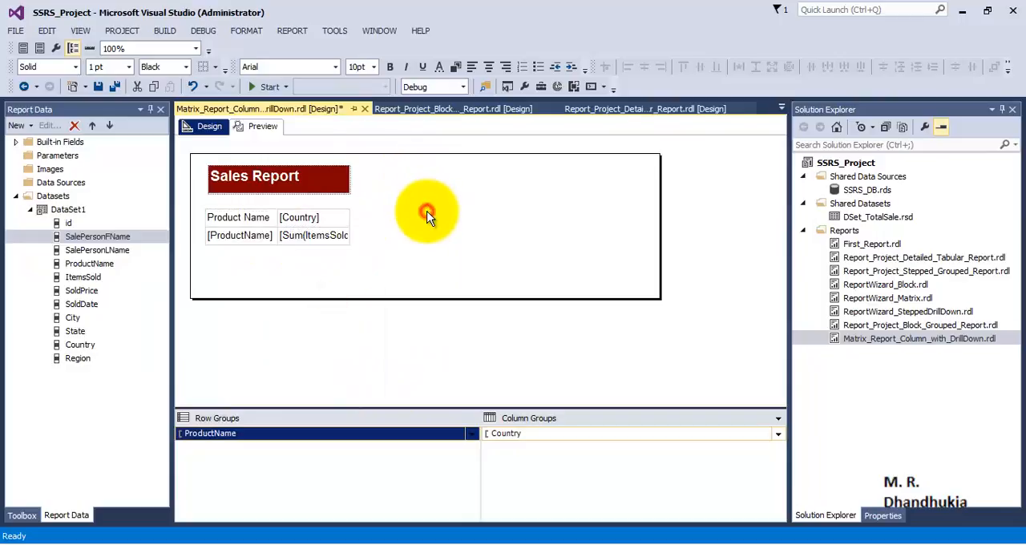
left_click(262, 126)
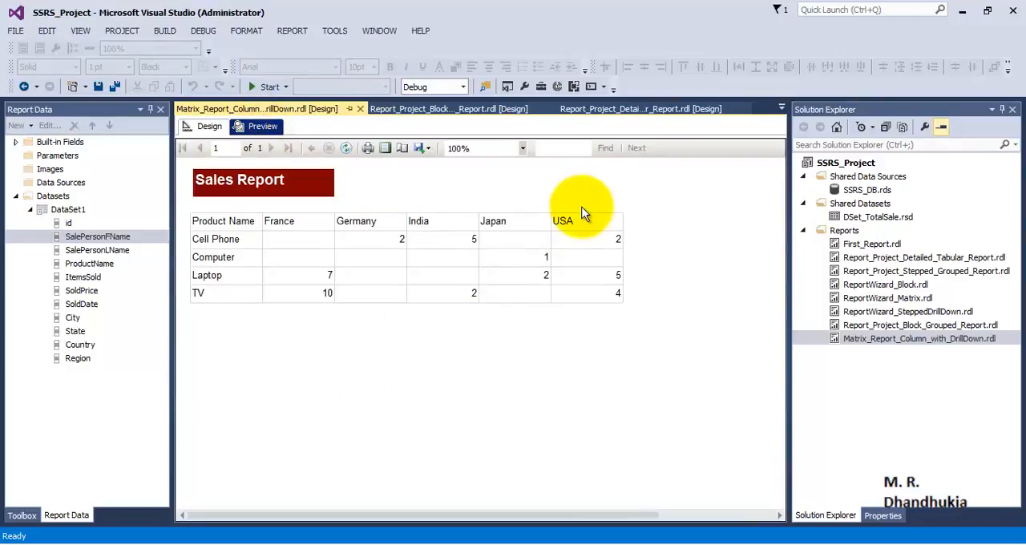
mouse_move(243, 229)
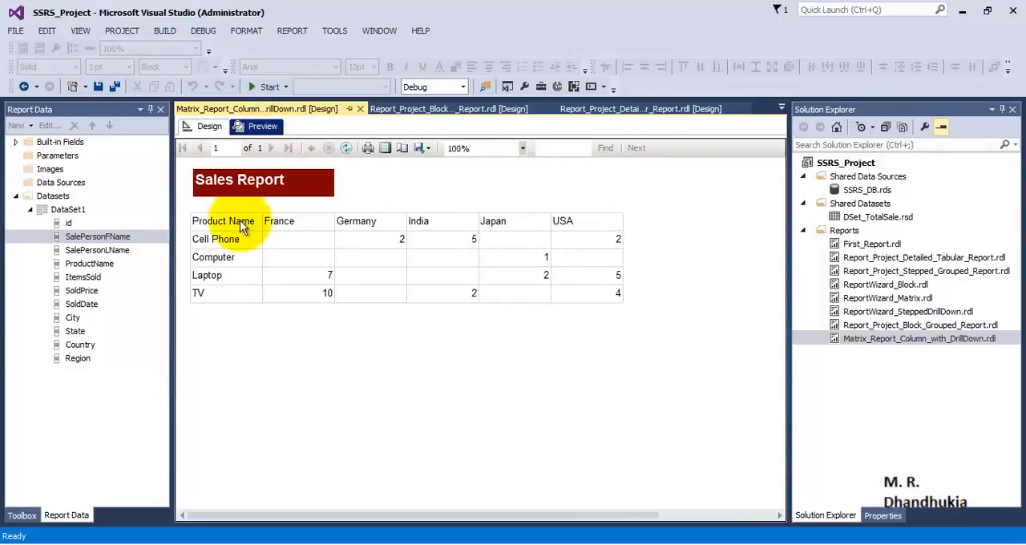
mouse_move(235, 309)
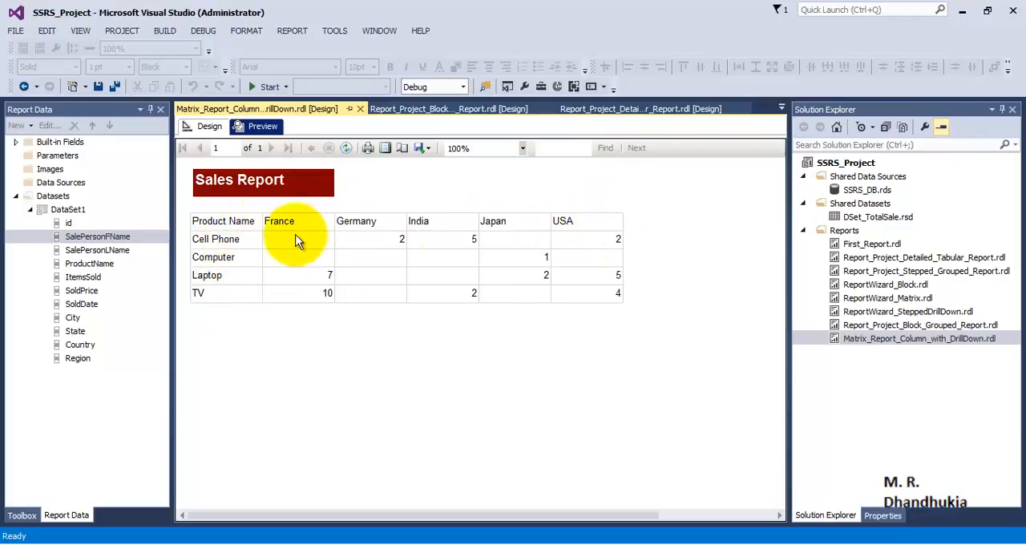
mouse_move(371, 249)
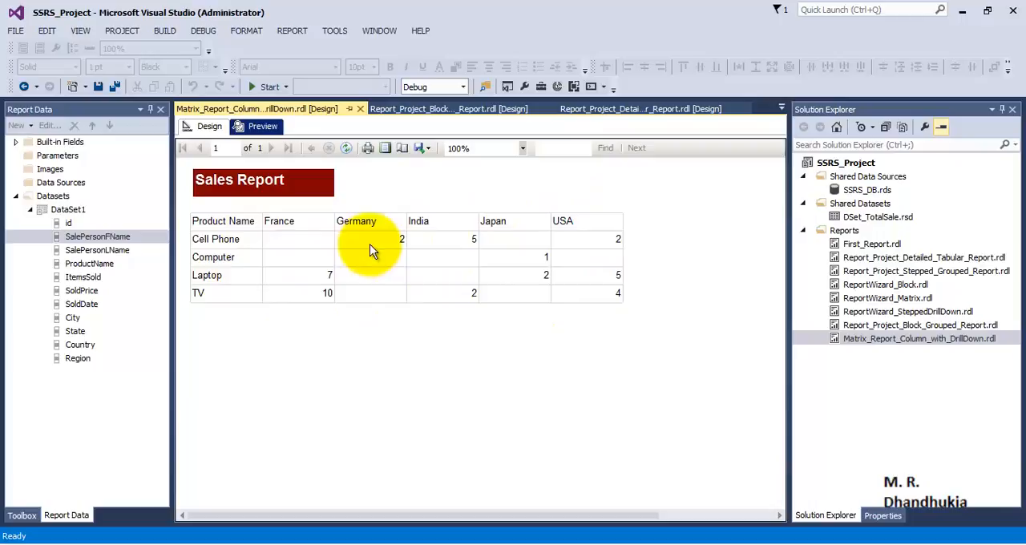
mouse_move(625, 253)
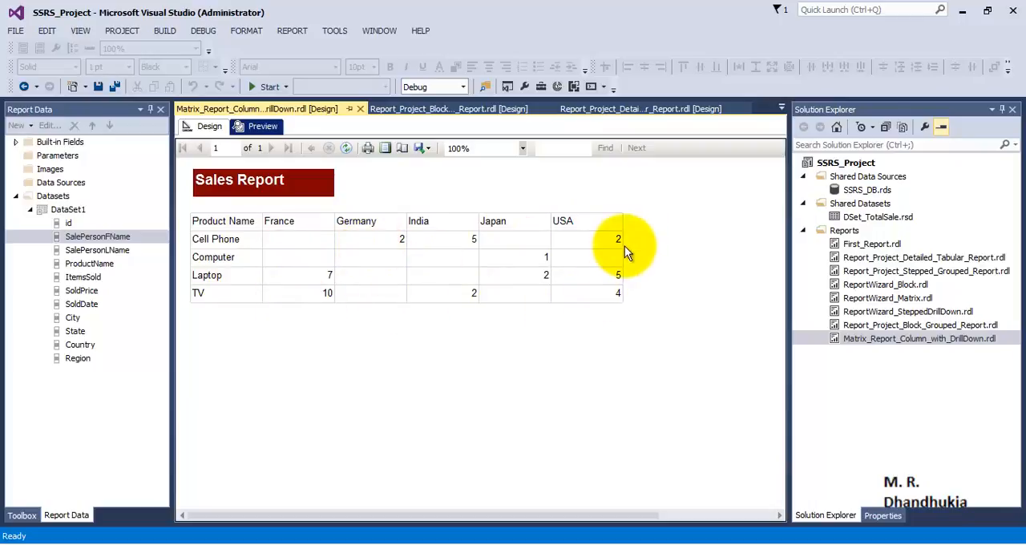
- Review the product-by-country figures in the preview, then return to the design layout
left_click(209, 126)
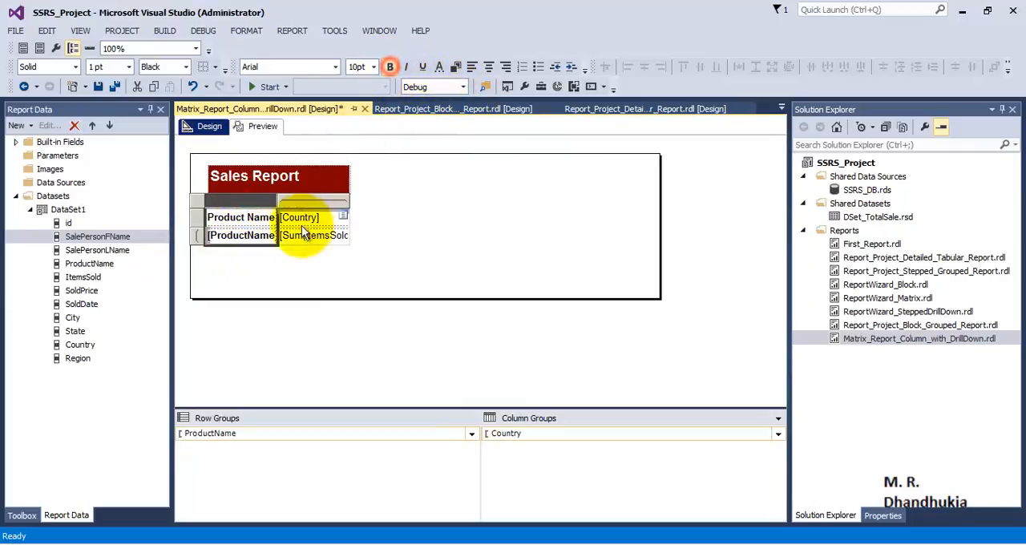
- Bold the matrix header cells and verify them in the preview
left_click(271, 202)
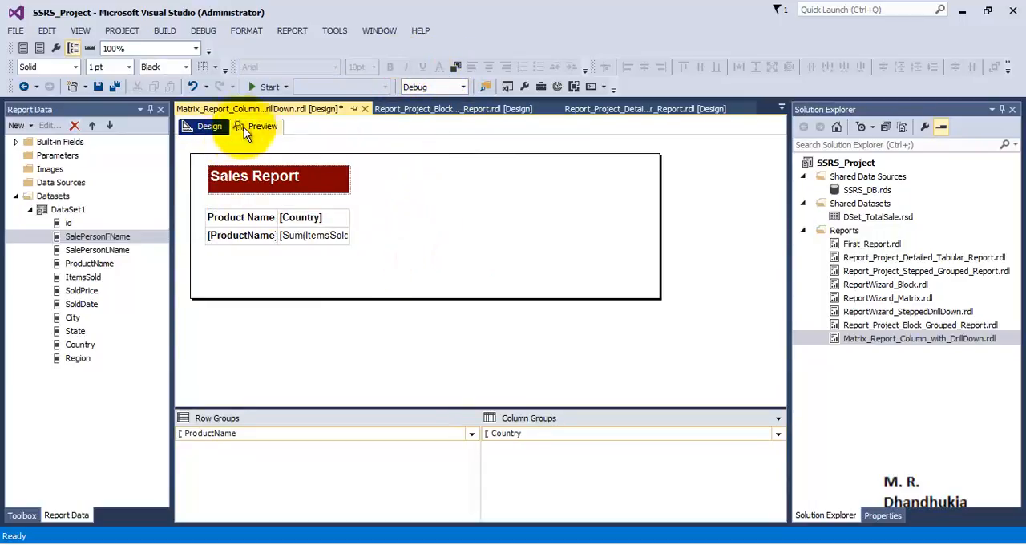
left_click(262, 125)
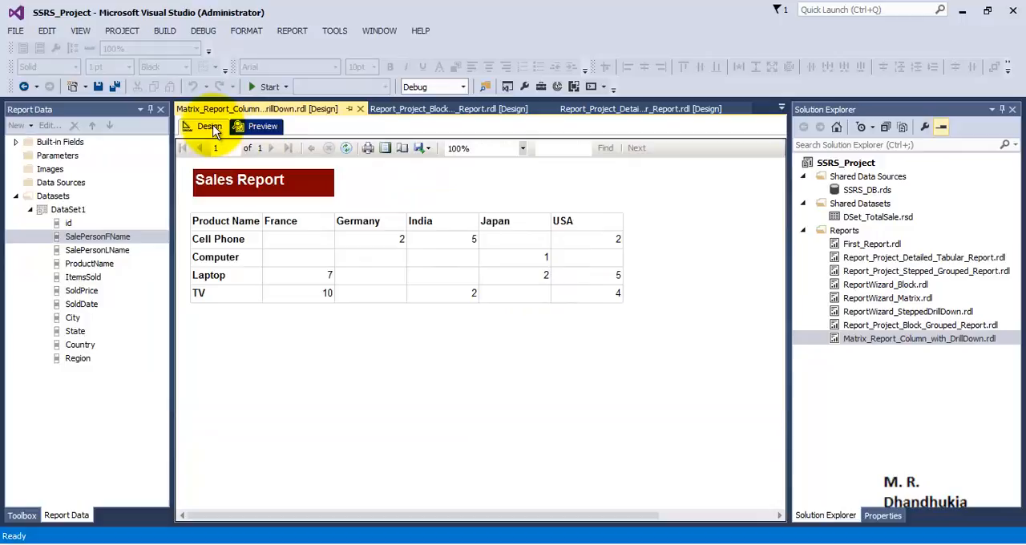
left_click(209, 126)
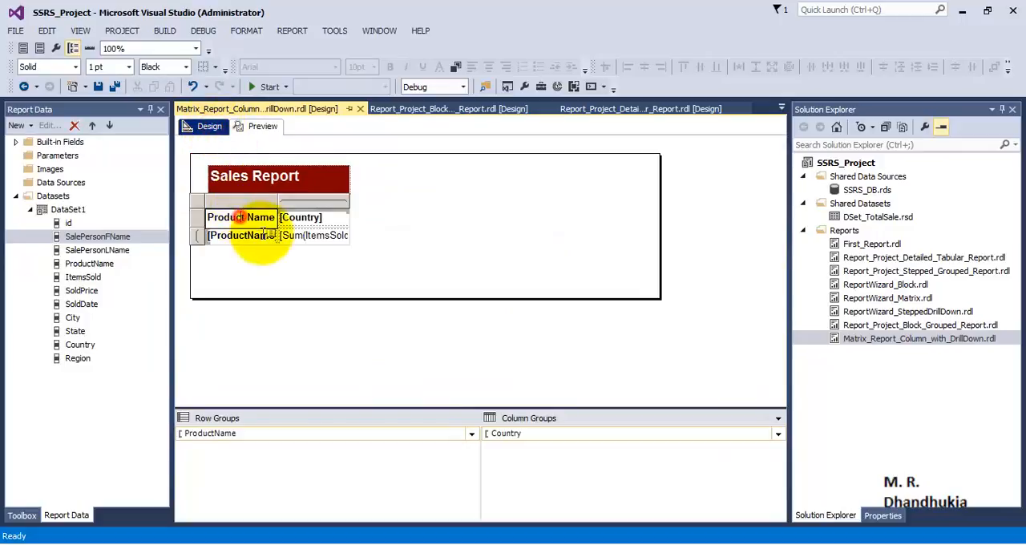
- Select the Product Name header and ProductName row cells for recolouring
left_click(275, 269)
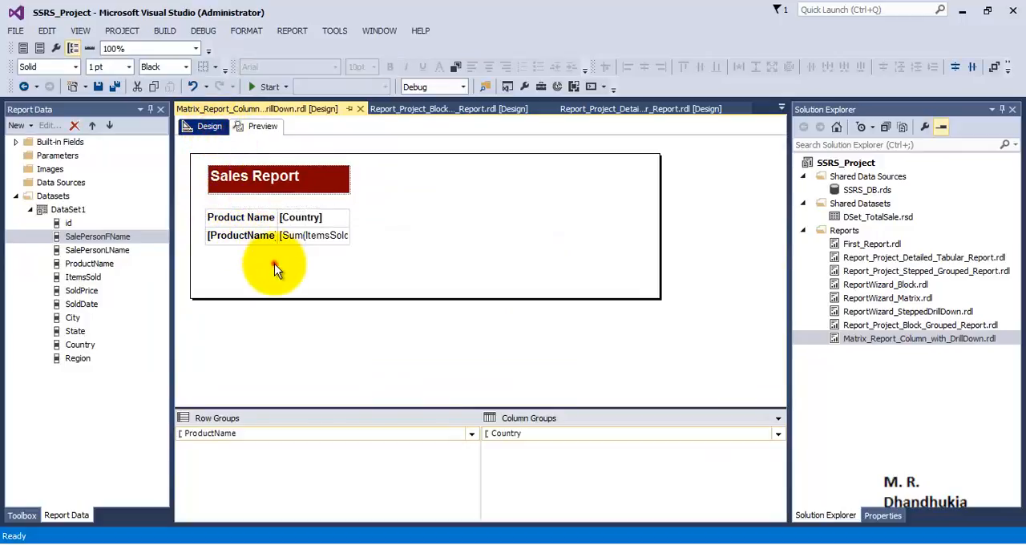
left_click(240, 234)
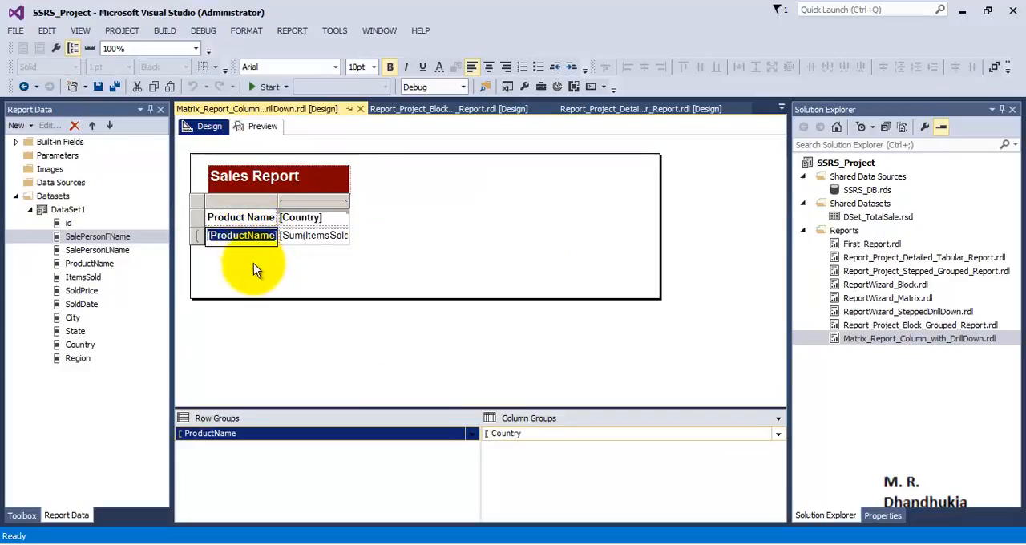
left_click(235, 202)
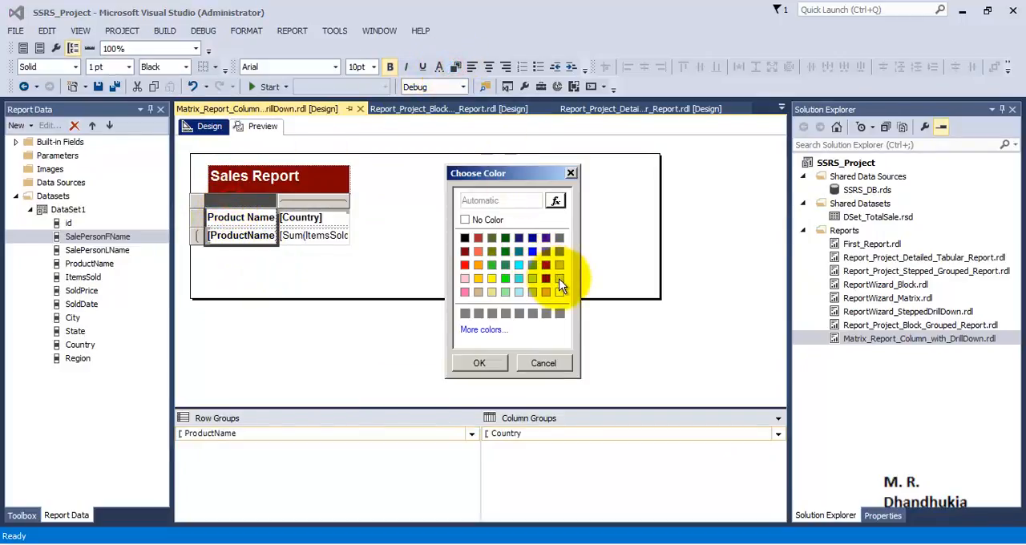
- Choose a background colour swatch for the header cells and confirm it
left_click(479, 363)
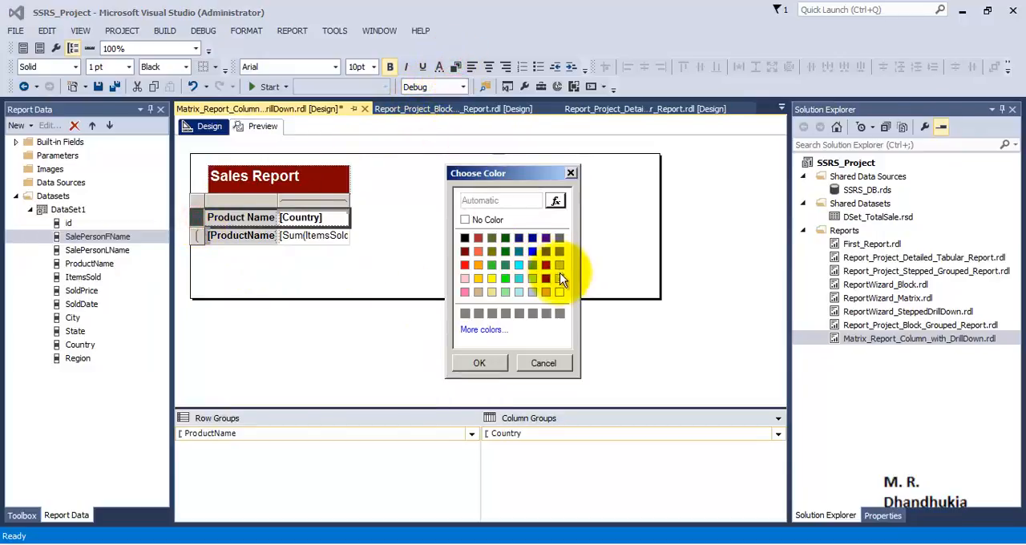
left_click(544, 363)
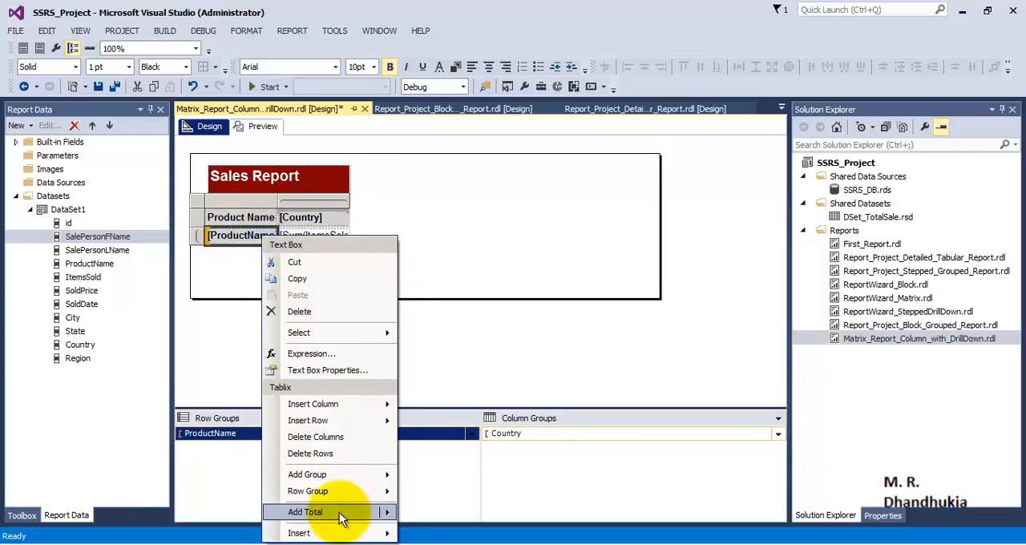
- Give the ProductName and ItemsSold cells black outline borders
left_click(327, 370)
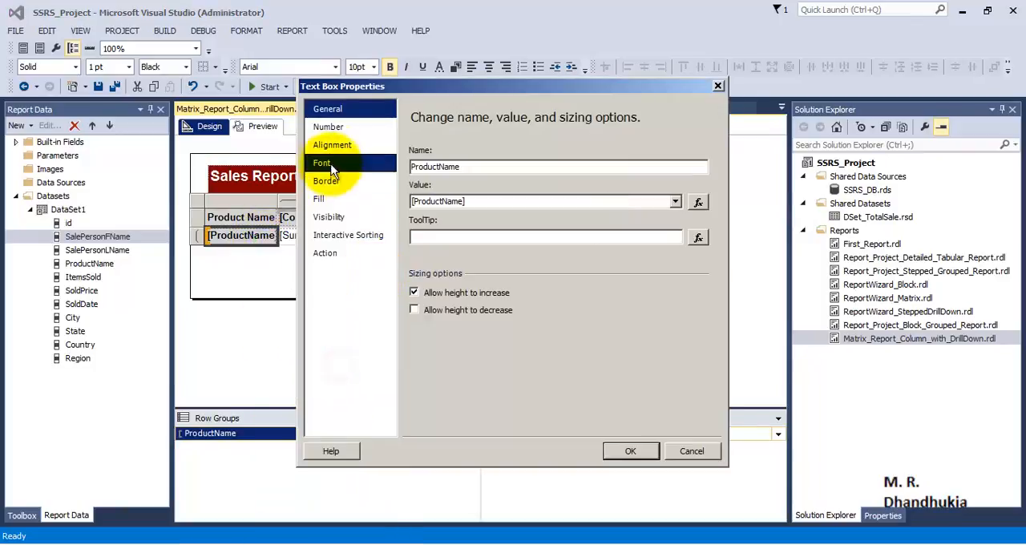
left_click(326, 181)
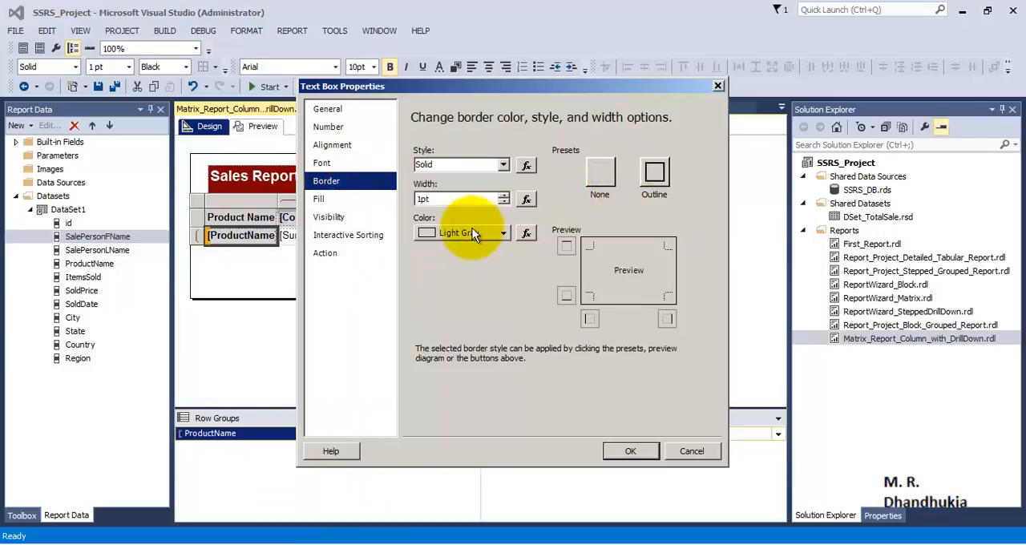
left_click(654, 171)
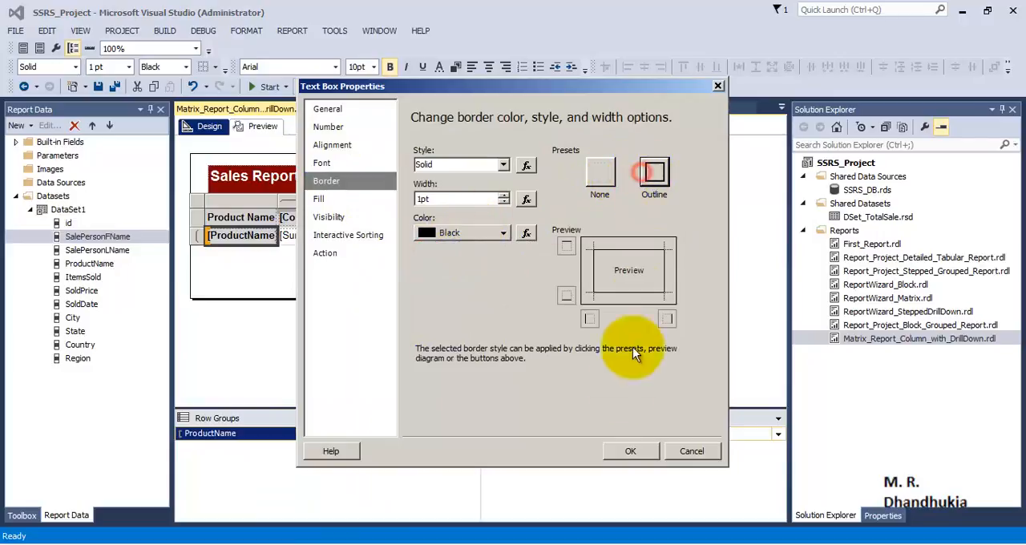
left_click(630, 451)
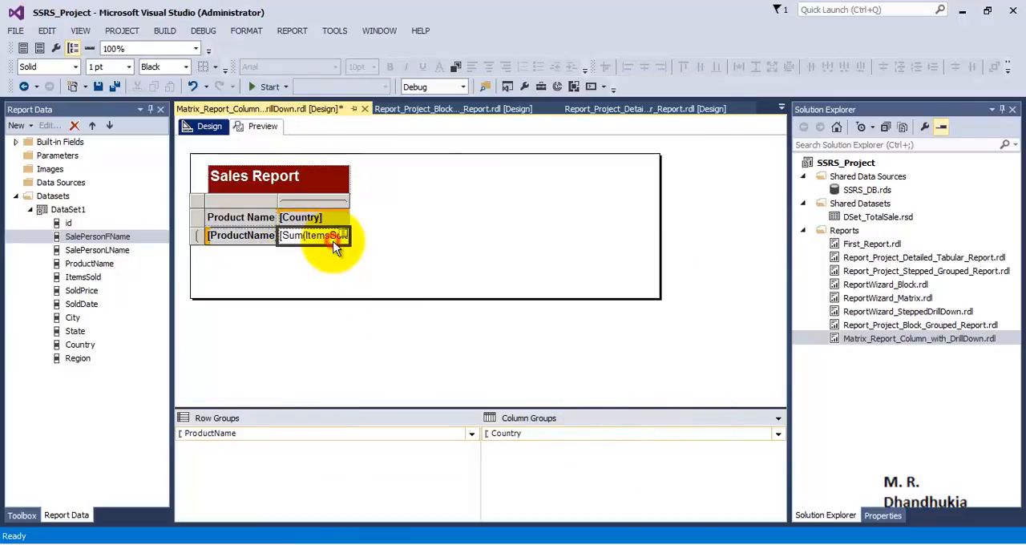
double_click(313, 235)
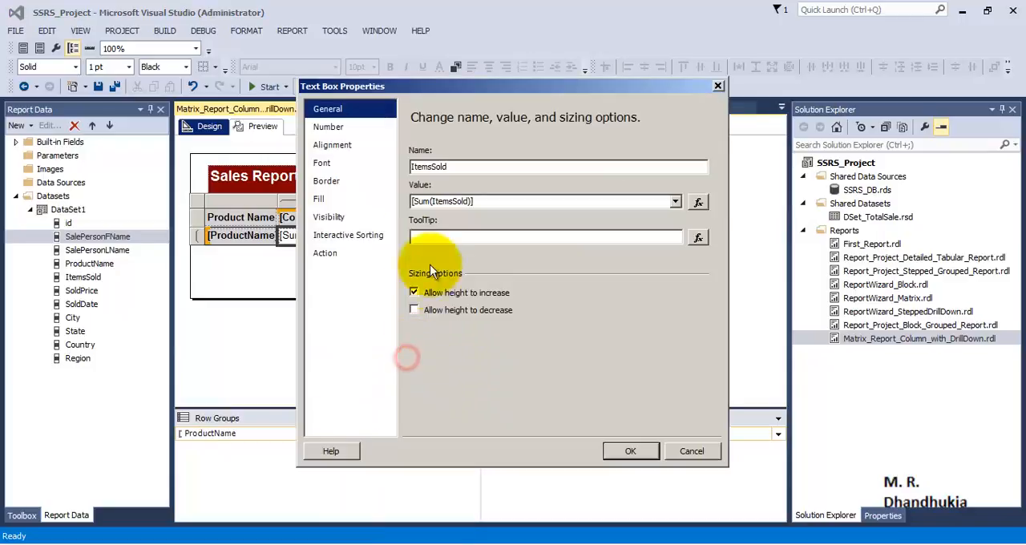
left_click(326, 180)
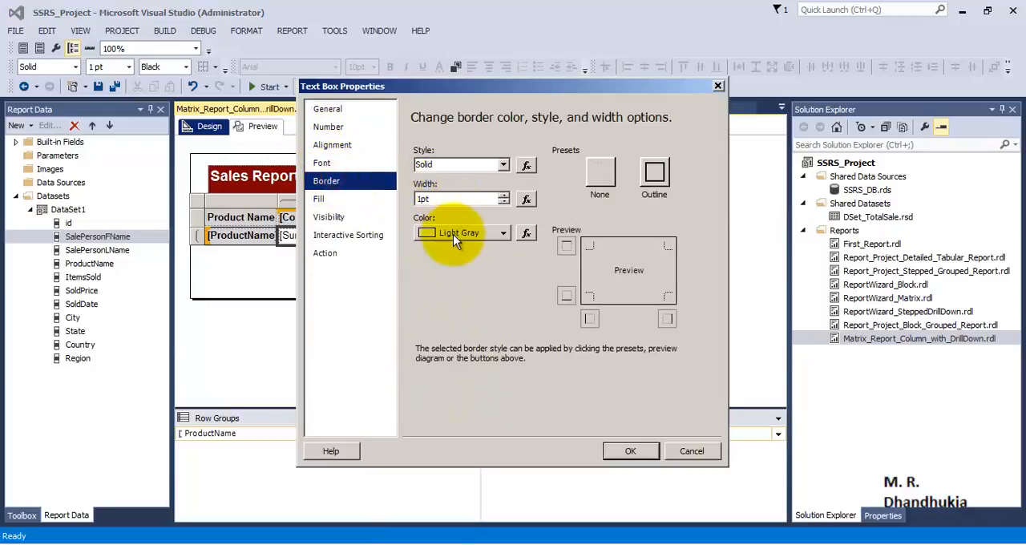
left_click(655, 171)
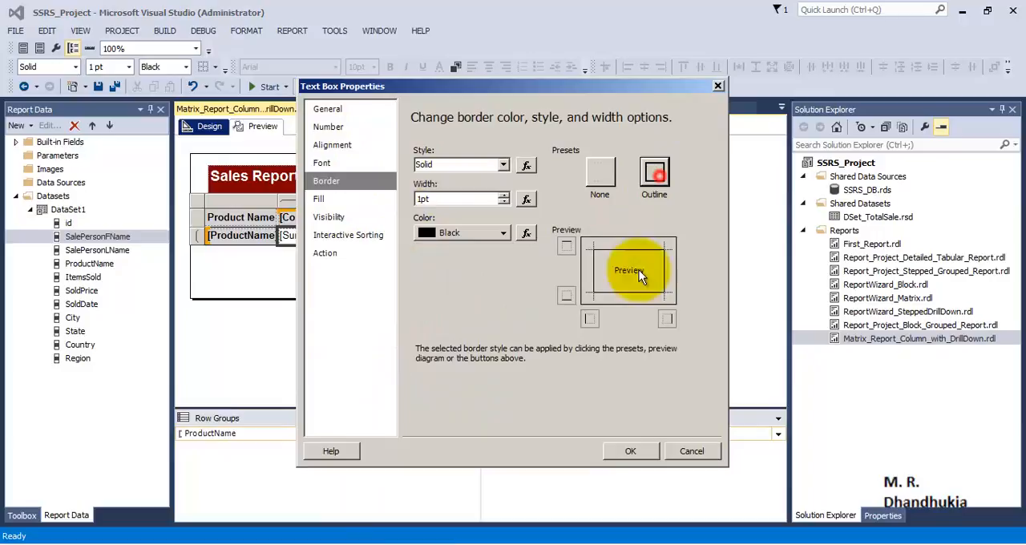
left_click(630, 451)
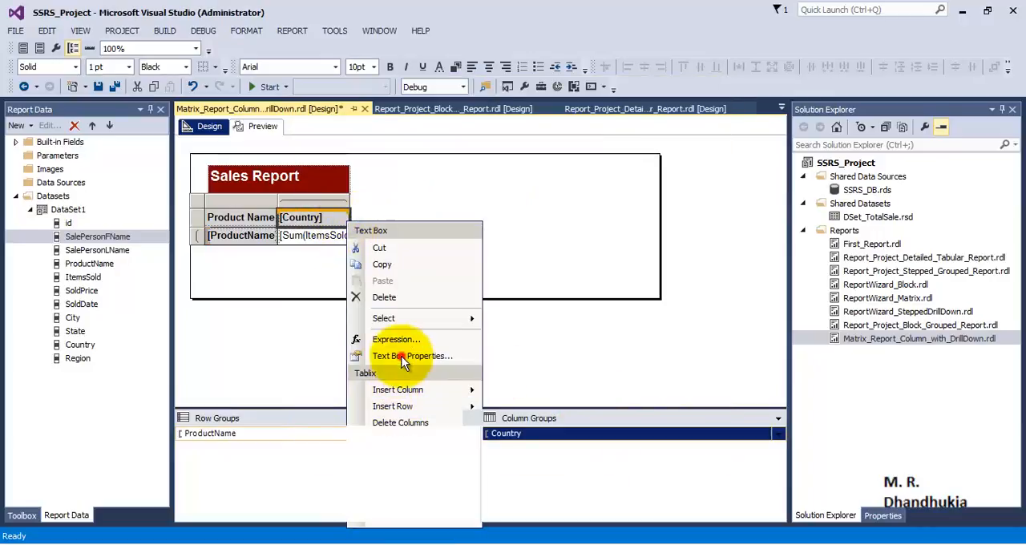
- Set black borders on the Country and Product Name headers, then preview the report
left_click(412, 356)
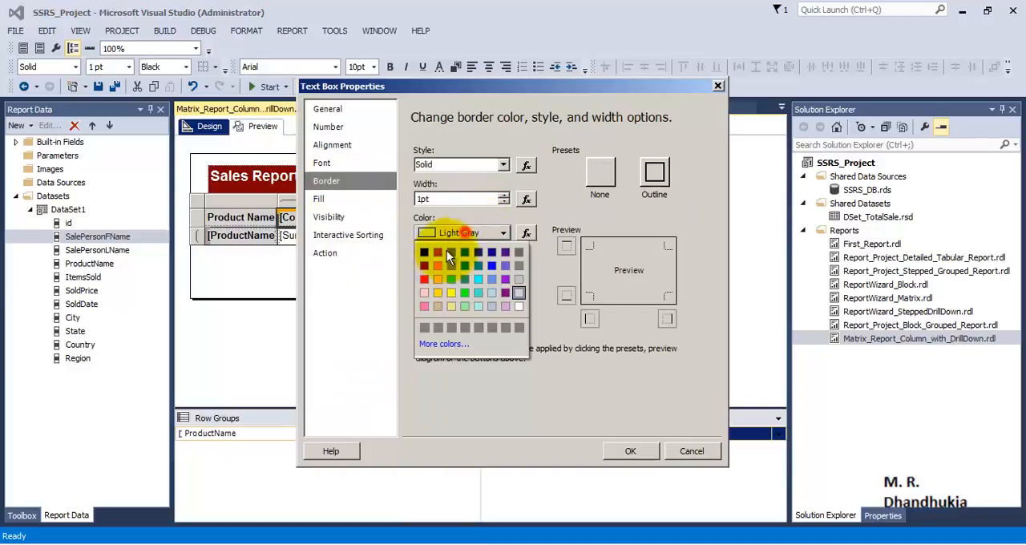
left_click(424, 252)
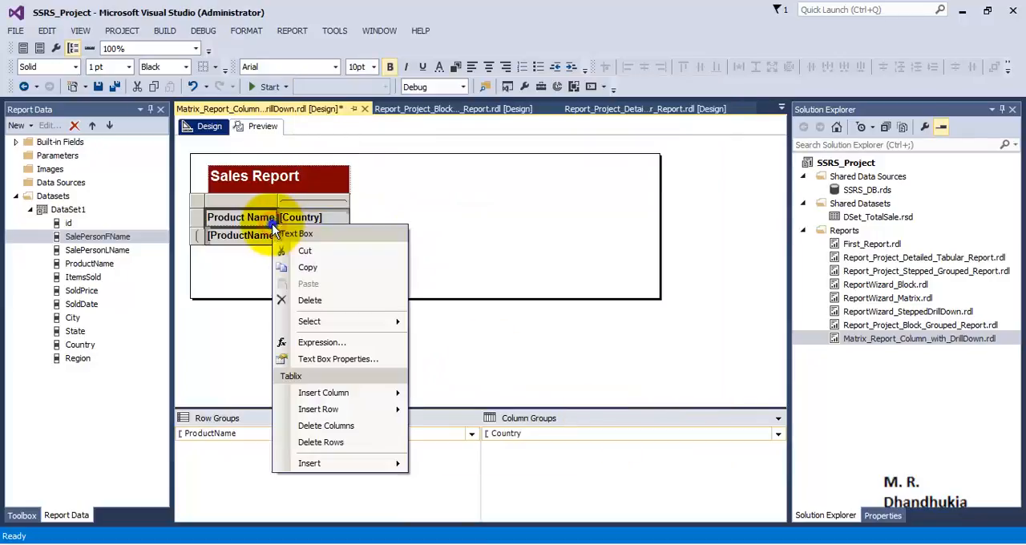
left_click(337, 359)
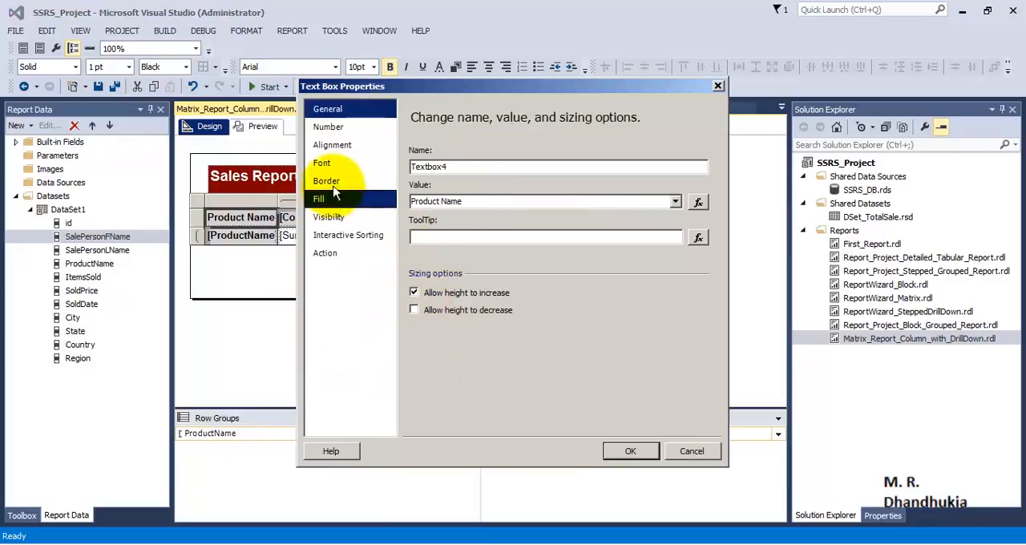
left_click(326, 180)
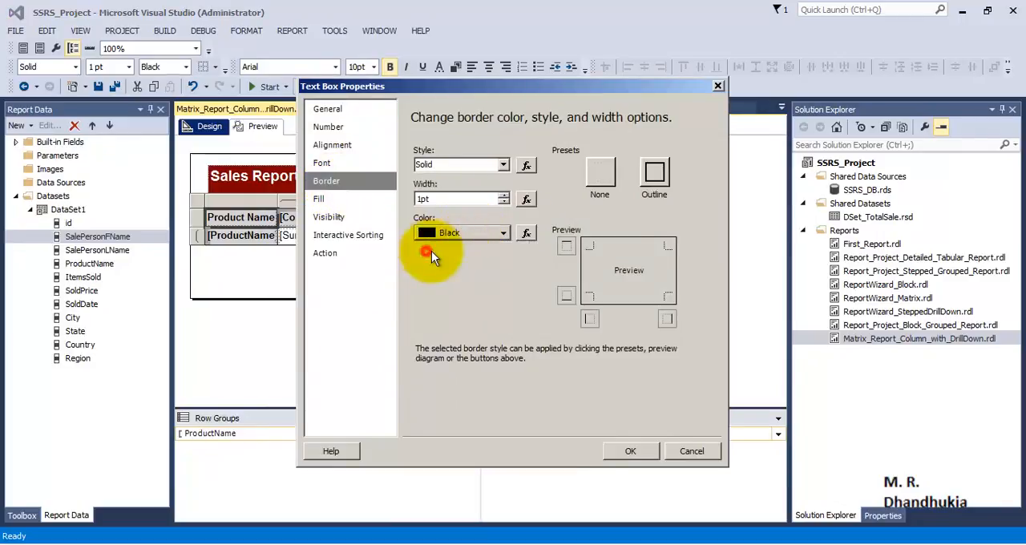
left_click(630, 451)
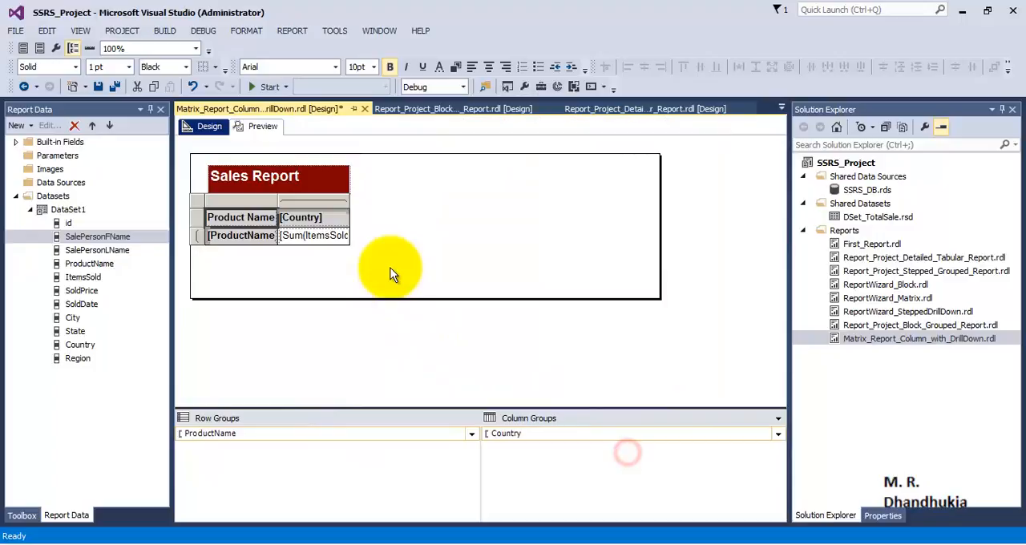
left_click(262, 126)
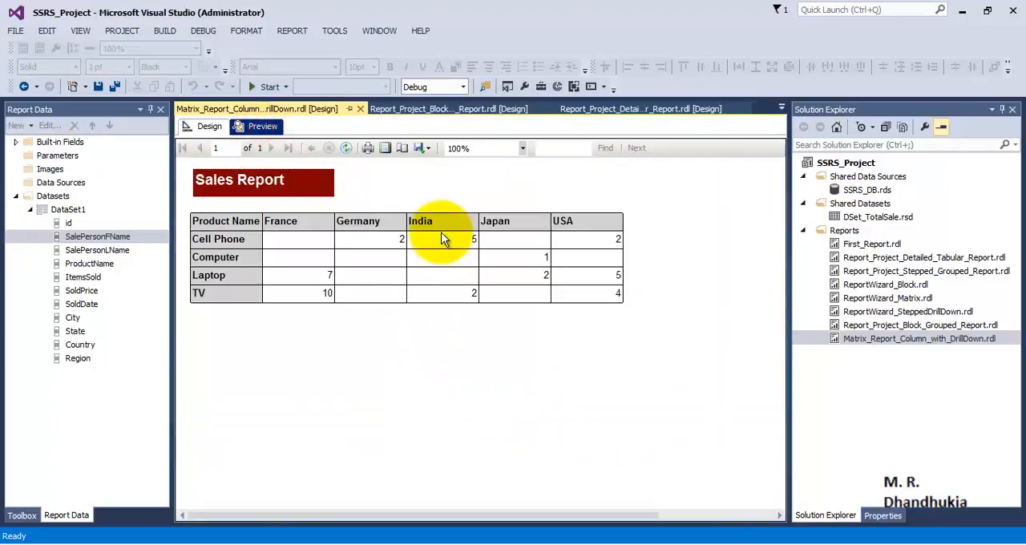
mouse_move(244, 265)
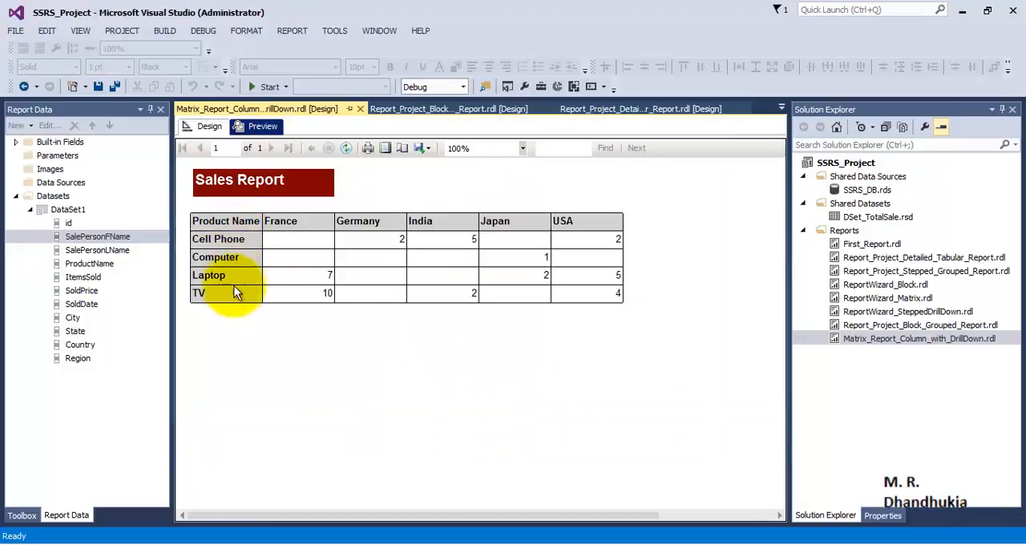
mouse_move(247, 231)
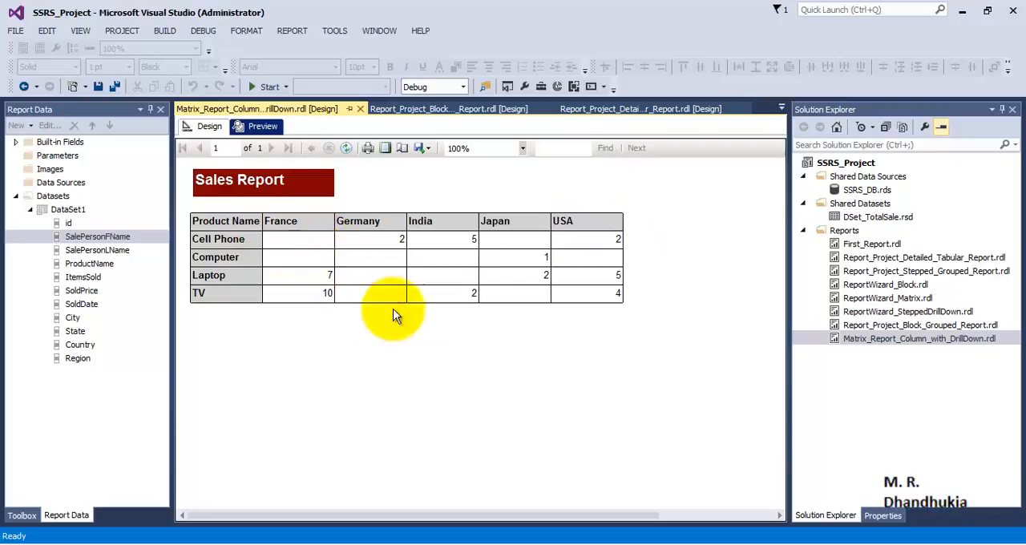
mouse_move(573, 289)
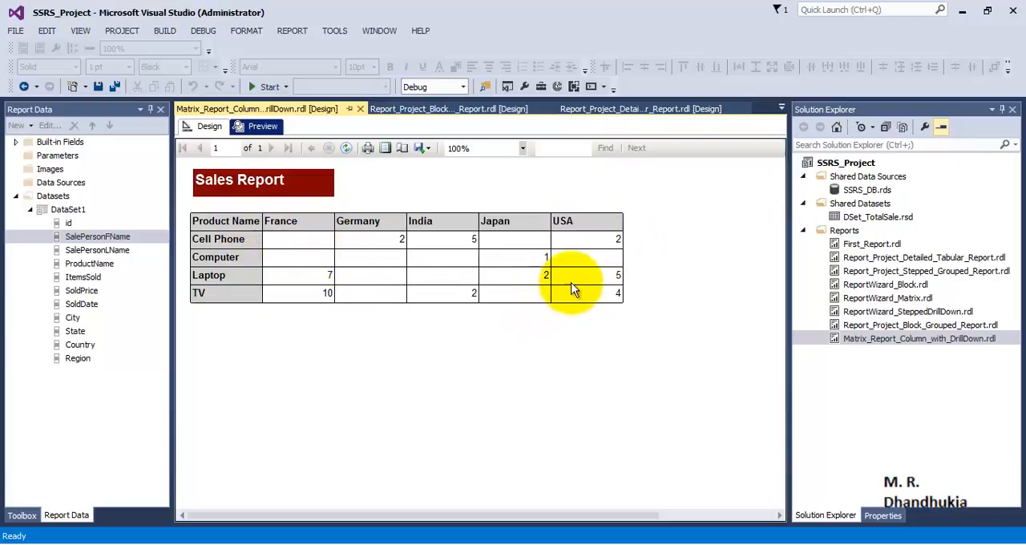
mouse_move(326, 245)
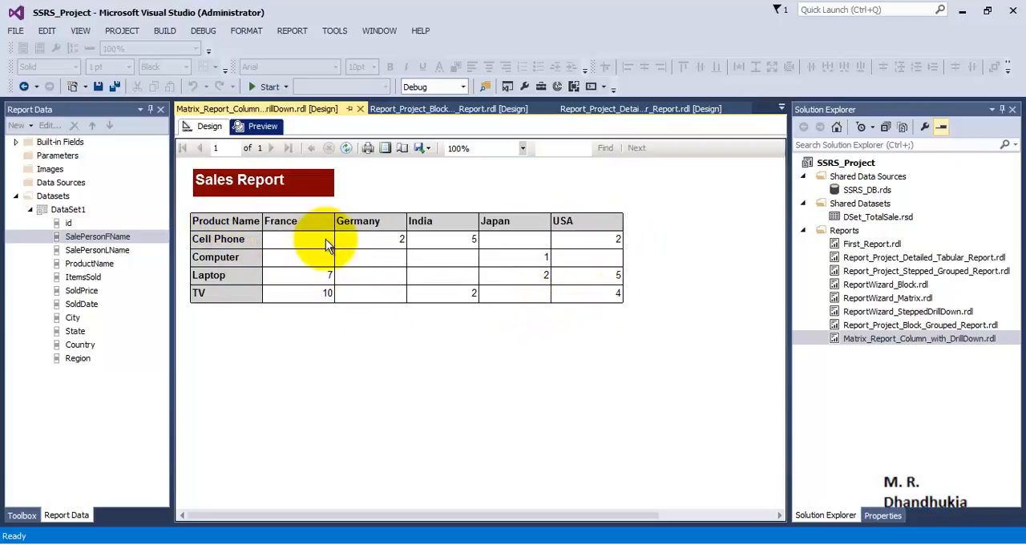
mouse_move(489, 231)
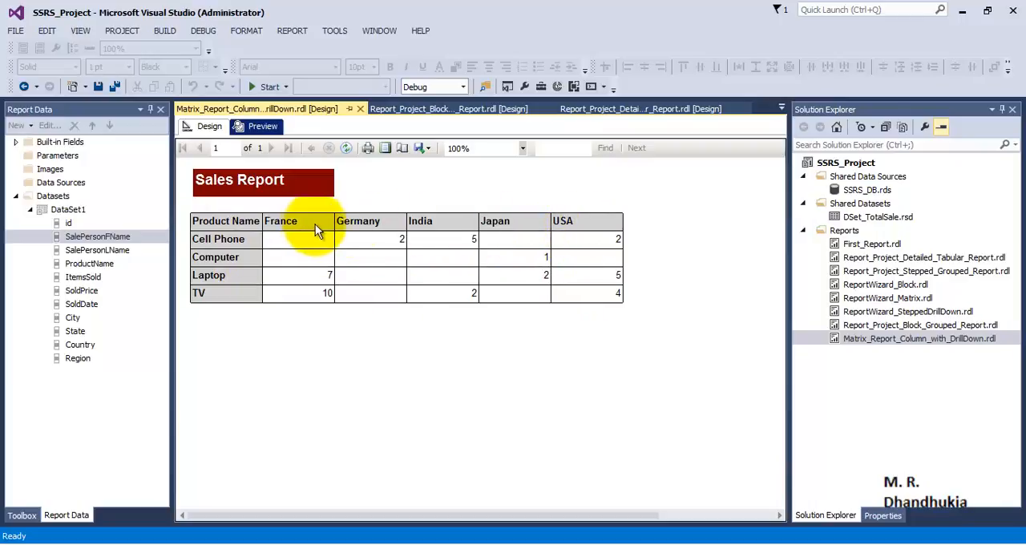
- Return to design and add Region as a parent group above the Country columns
left_click(209, 126)
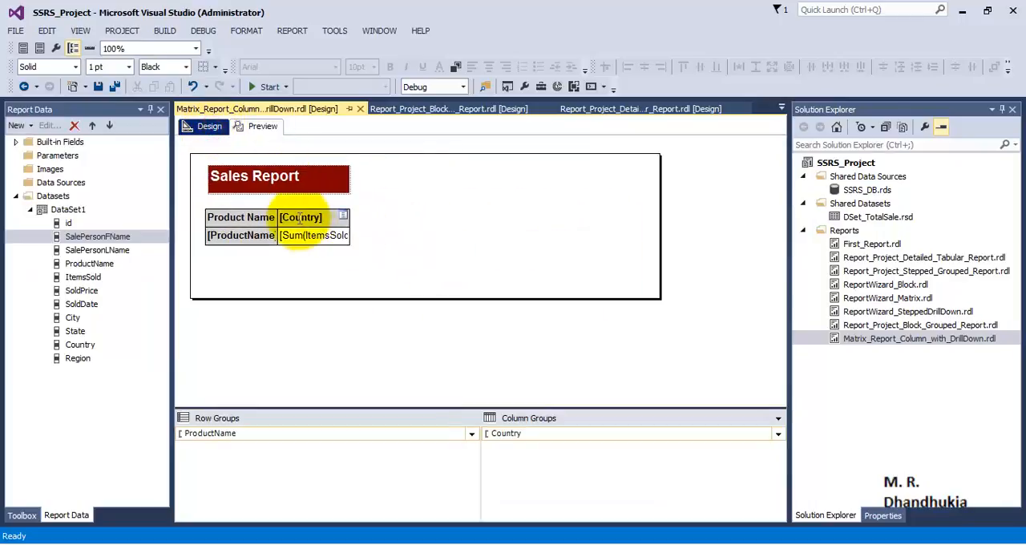
mouse_move(778, 449)
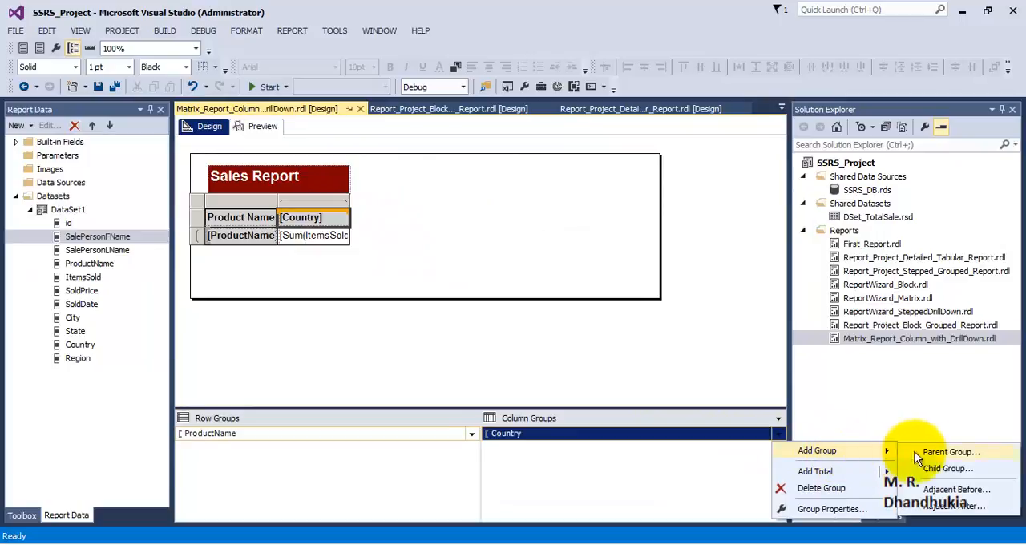
mouse_move(985, 457)
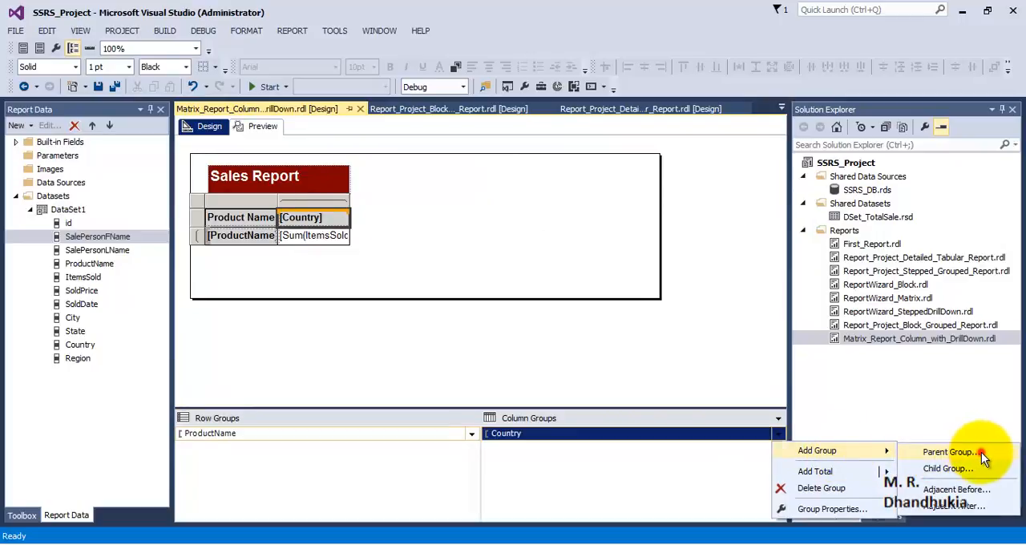
left_click(949, 452)
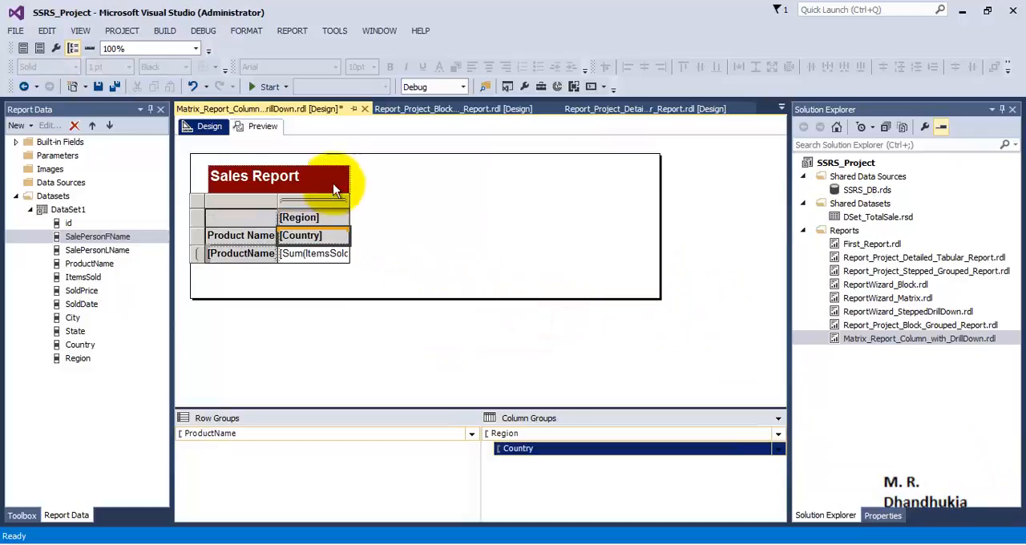
- Preview the matrix with Asia, Europe and North America headers spanning their countries
left_click(262, 126)
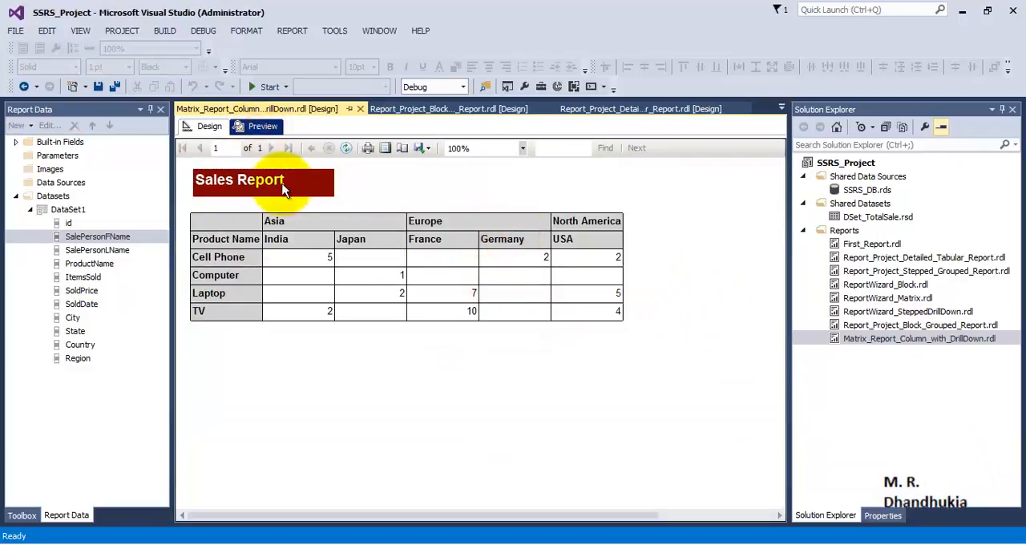
left_click(209, 126)
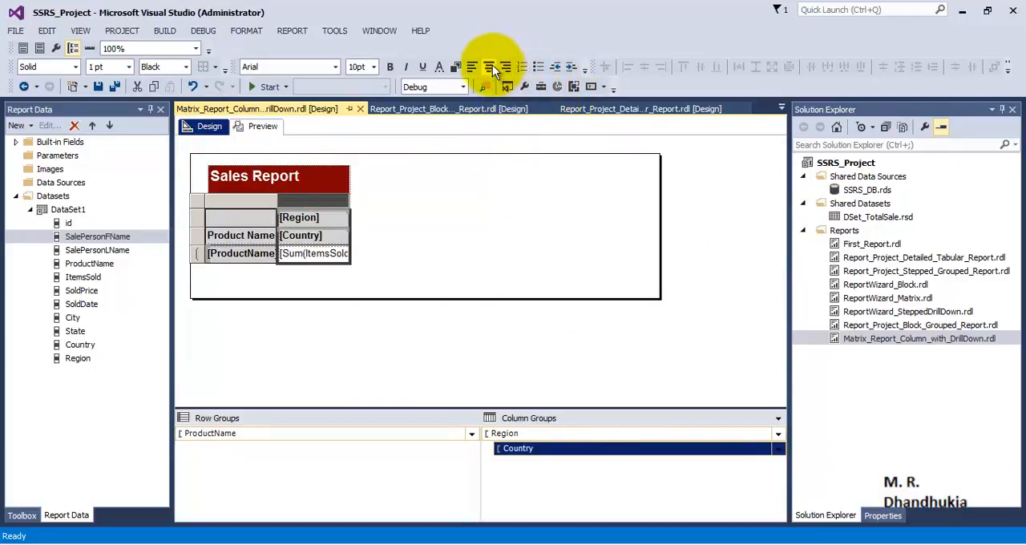
left_click(263, 126)
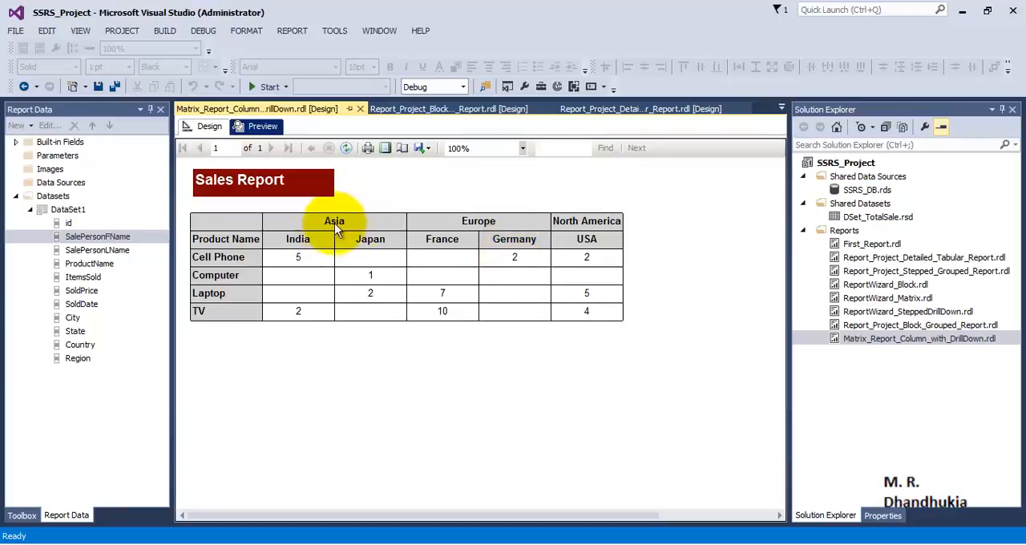
mouse_move(319, 233)
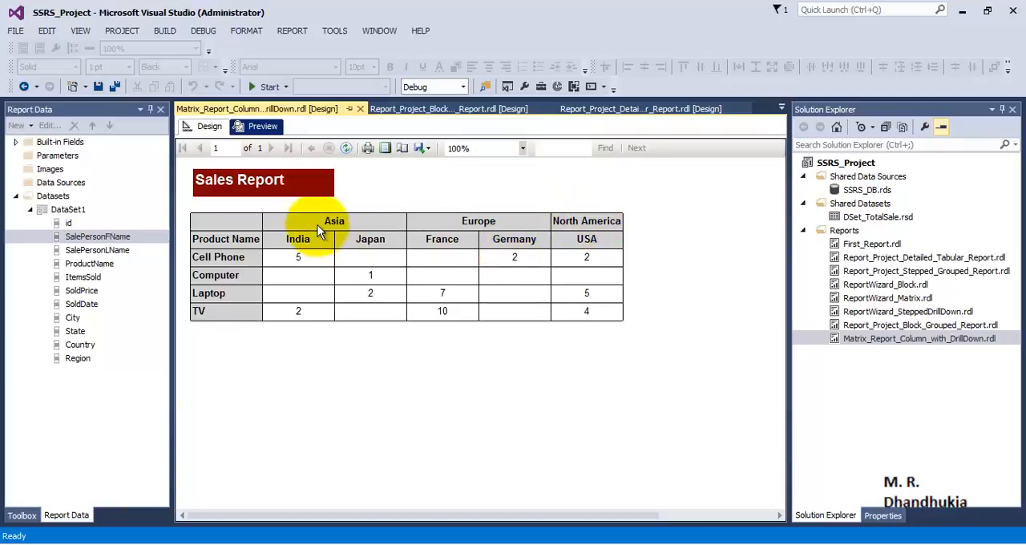
mouse_move(337, 255)
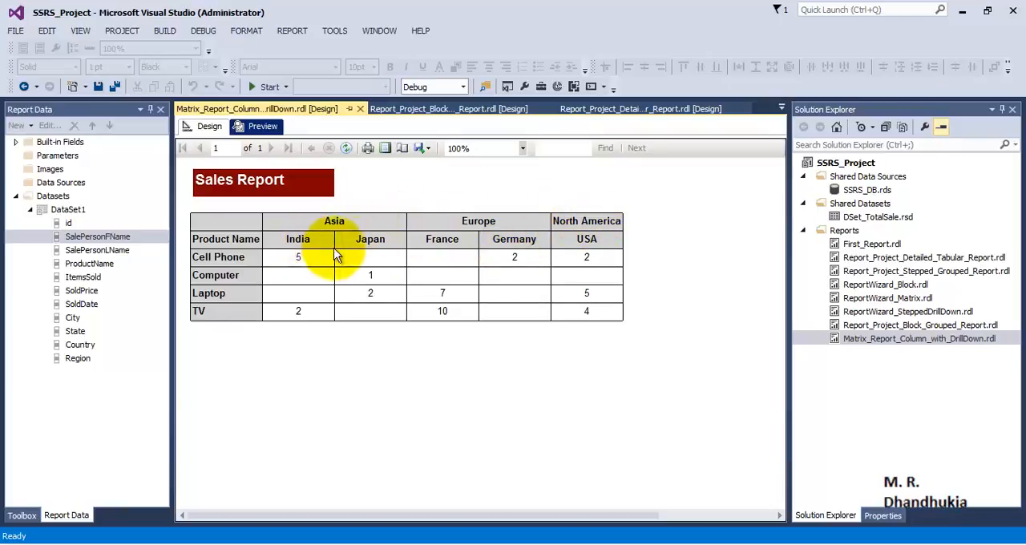
mouse_move(461, 244)
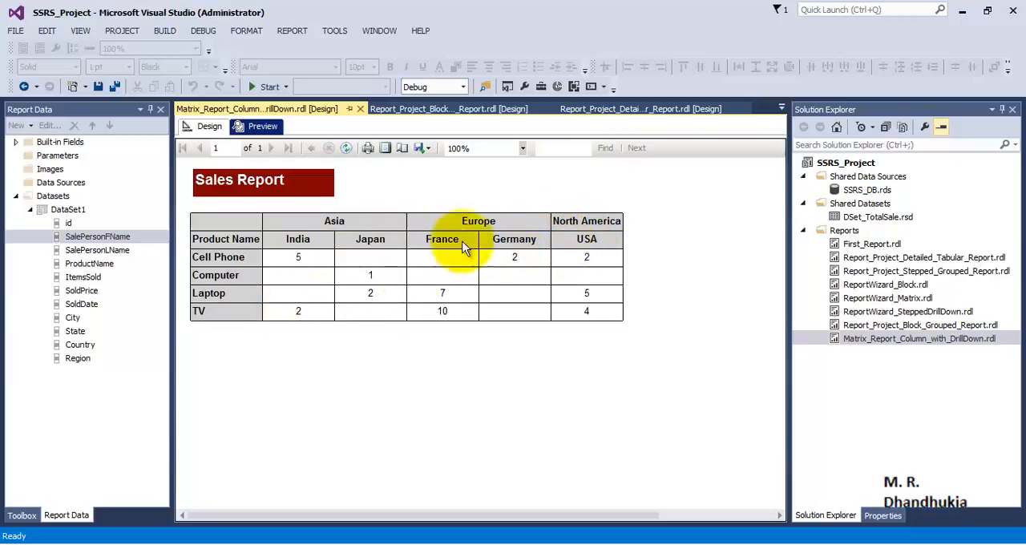
mouse_move(327, 246)
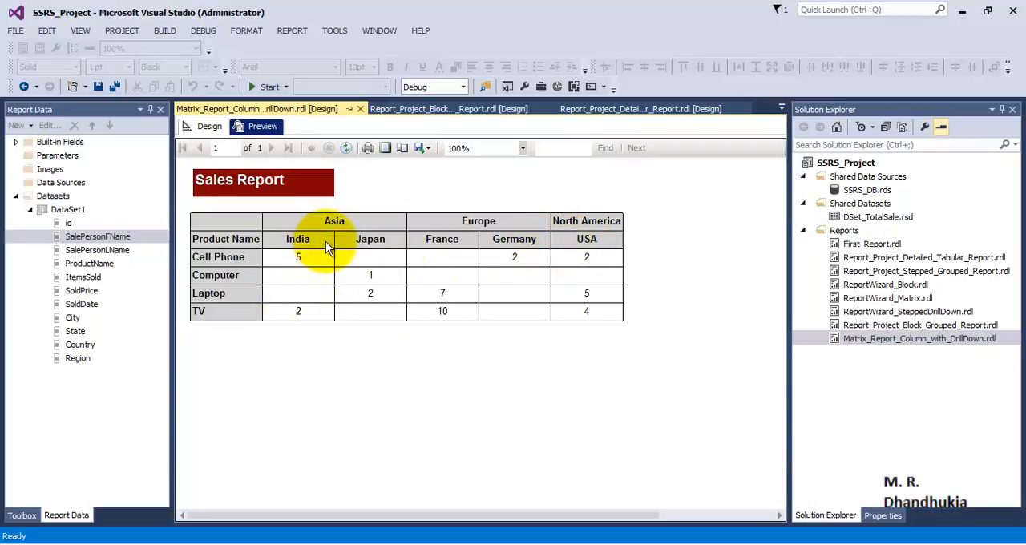
mouse_move(400, 228)
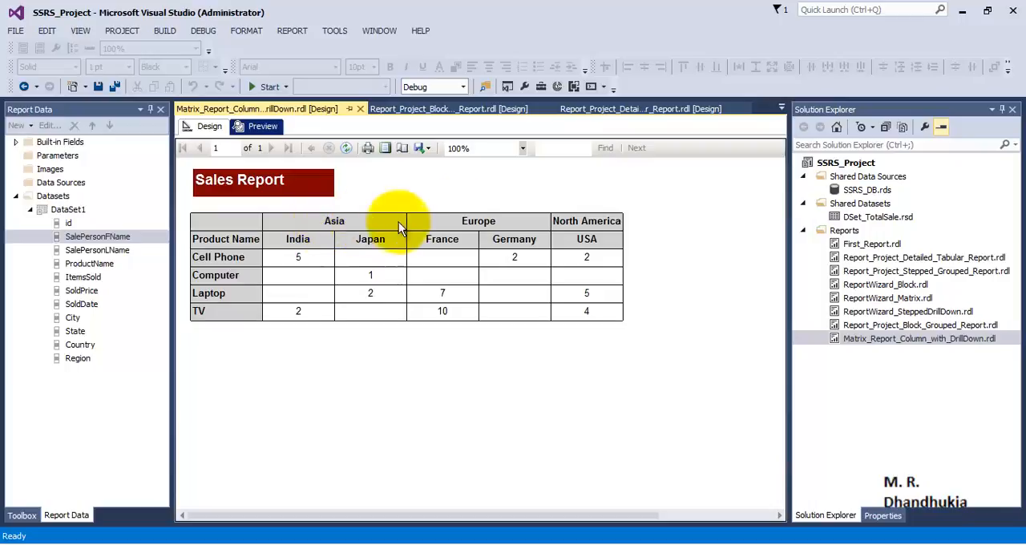
mouse_move(334, 229)
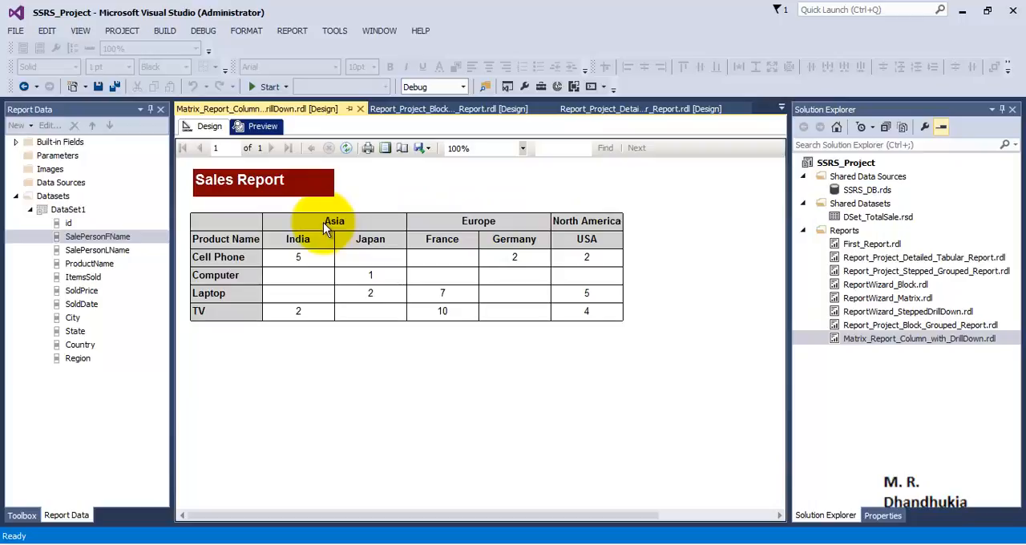
mouse_move(337, 301)
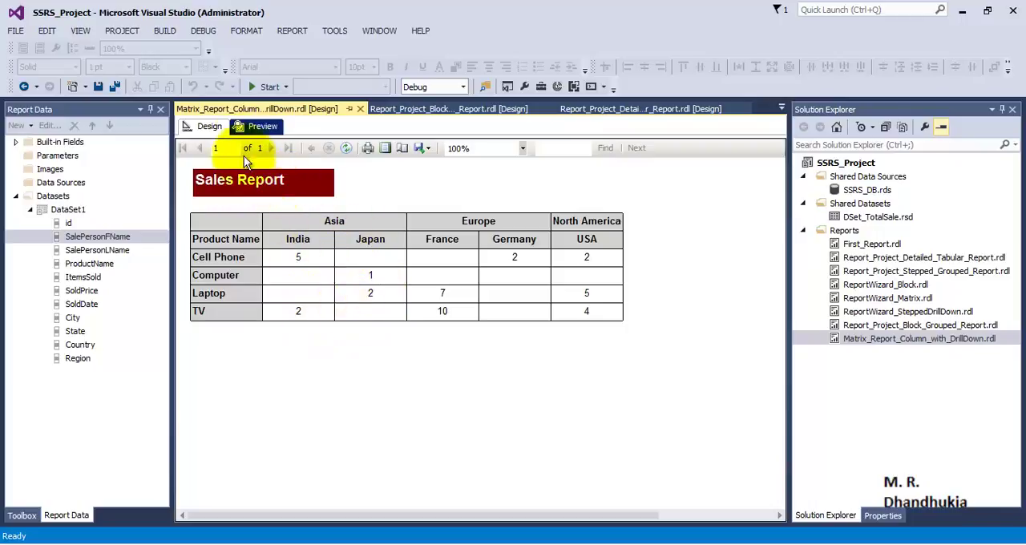
- Back in Design view, open the Country column group's dropdown menu
left_click(210, 126)
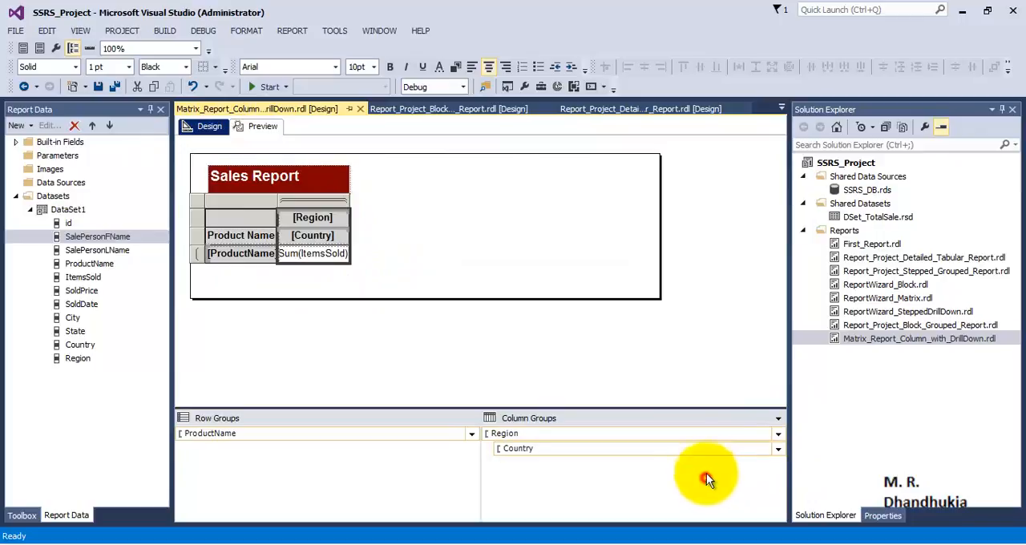
left_click(777, 448)
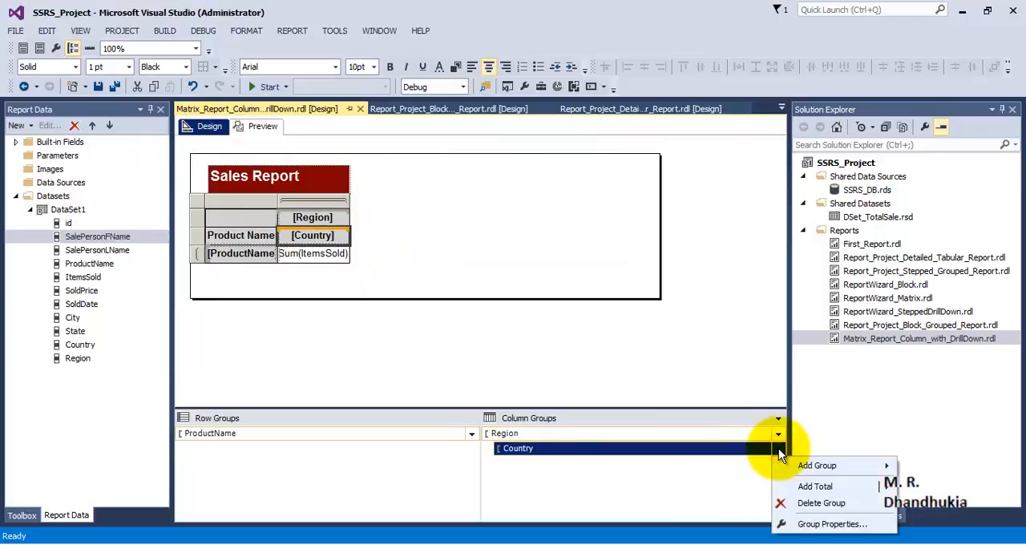
mouse_move(549, 352)
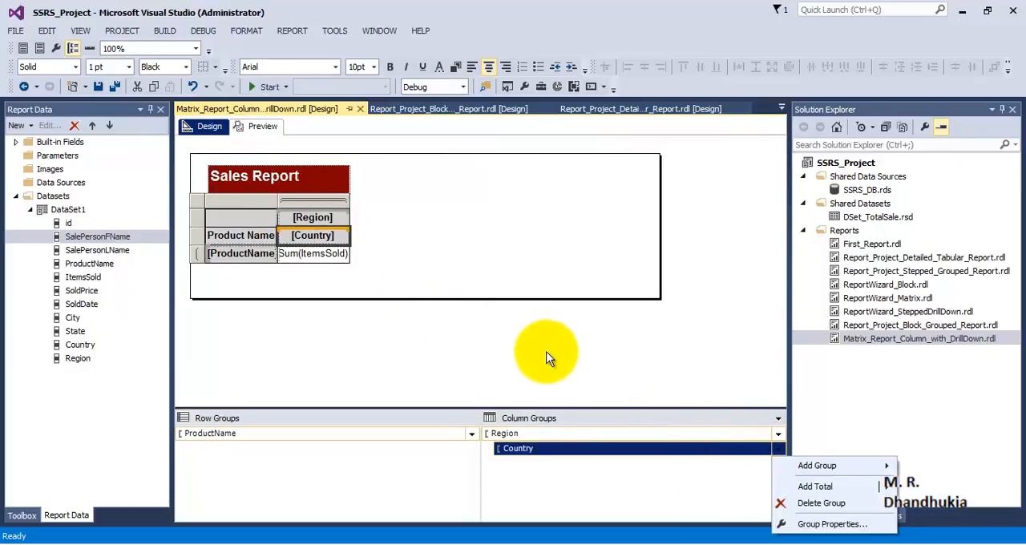
mouse_move(832, 523)
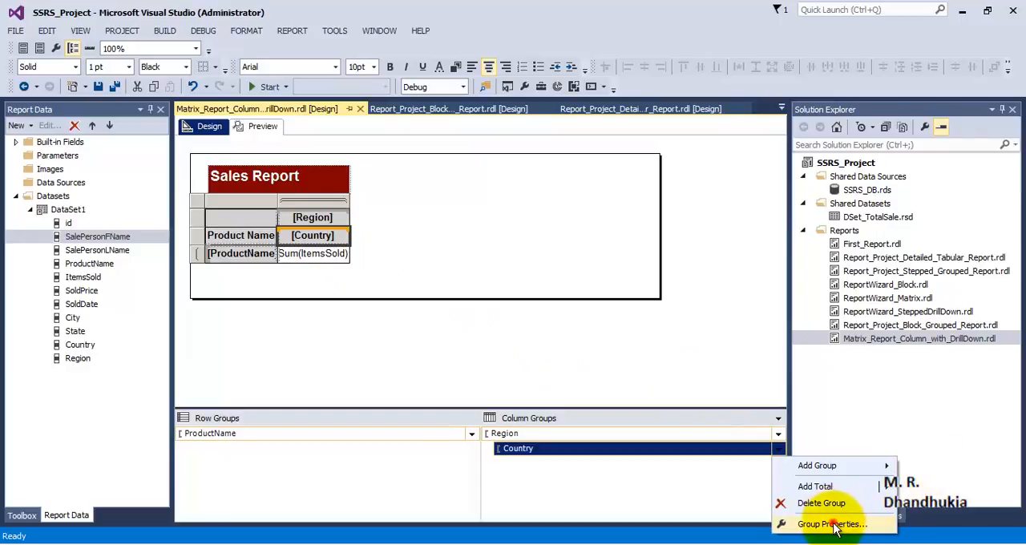
- Set the Country group's visibility to Hide, toggled by the Region report item
left_click(831, 523)
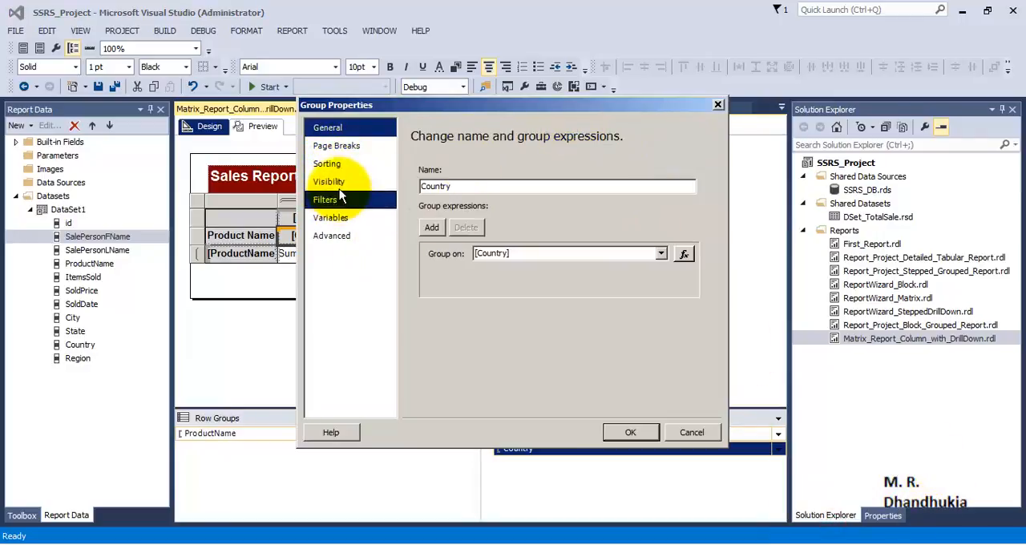
left_click(329, 181)
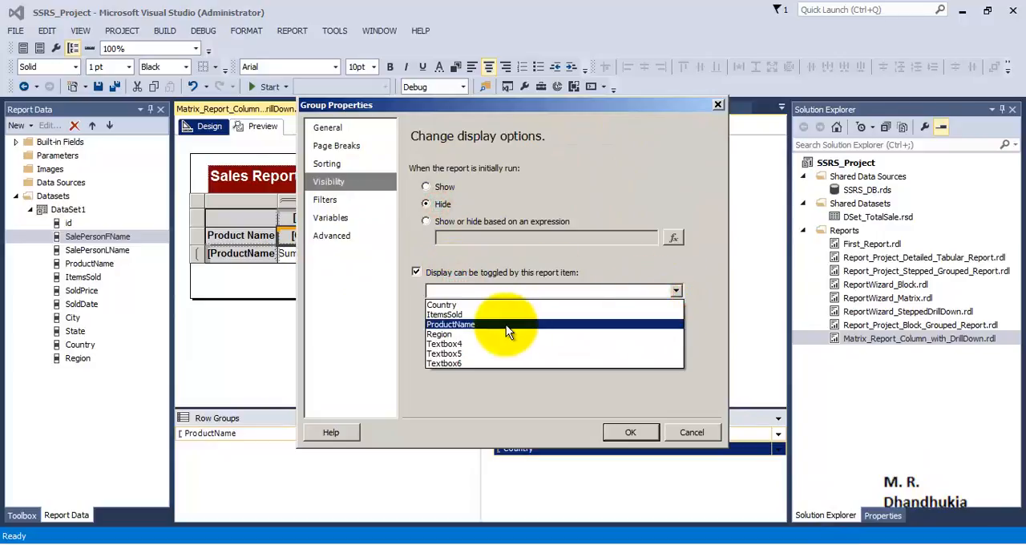
left_click(439, 334)
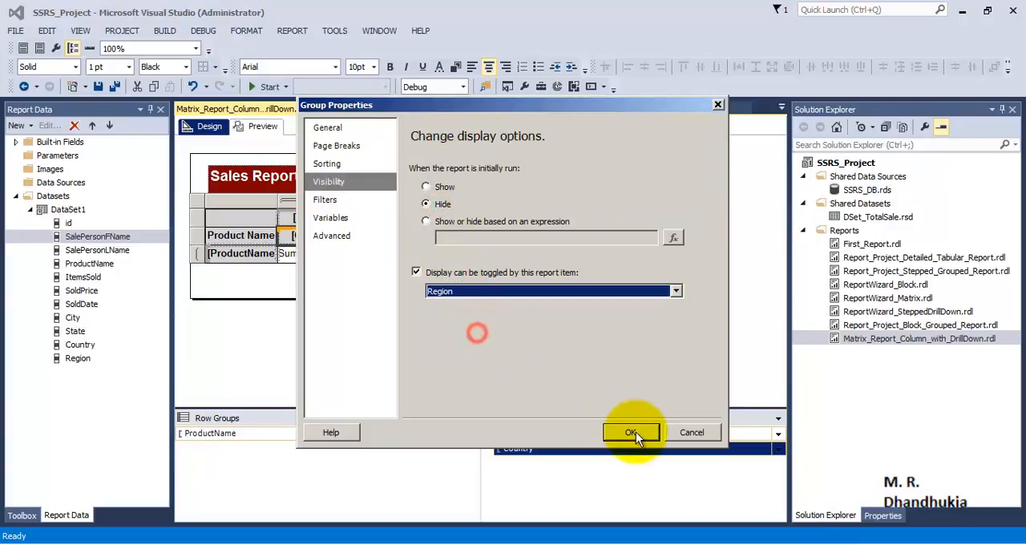
left_click(632, 433)
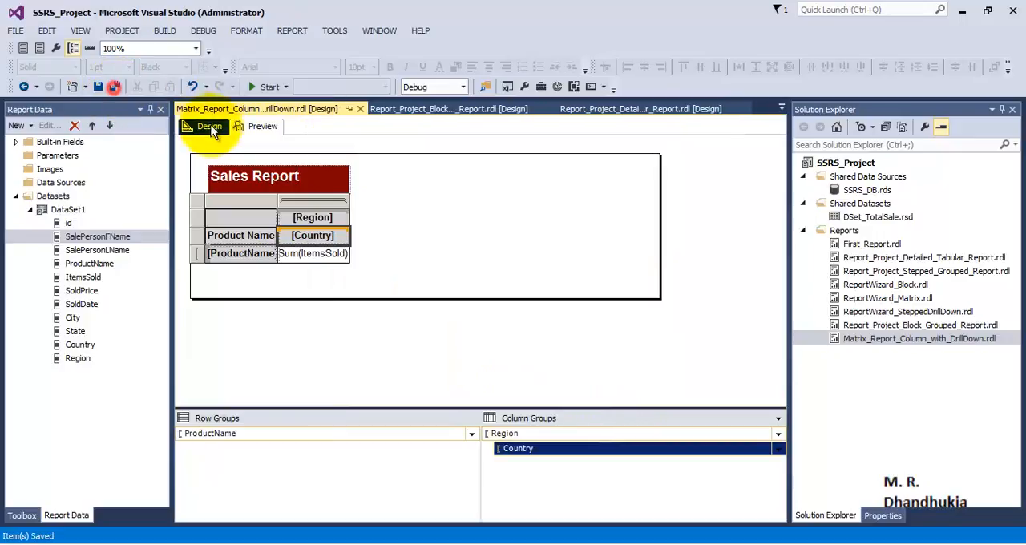
- Preview the report and expand Asia, Europe and North America to show countries
left_click(262, 125)
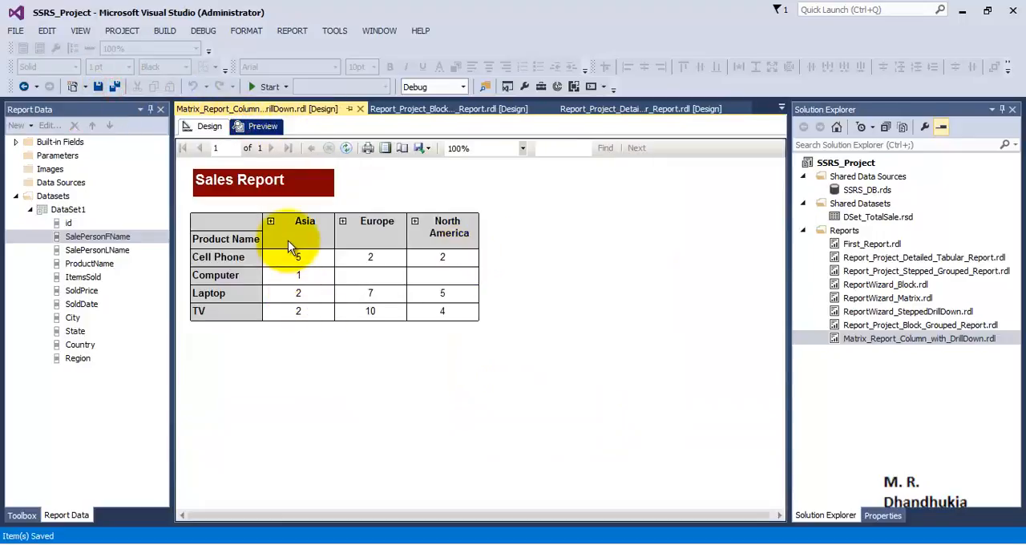
mouse_move(309, 325)
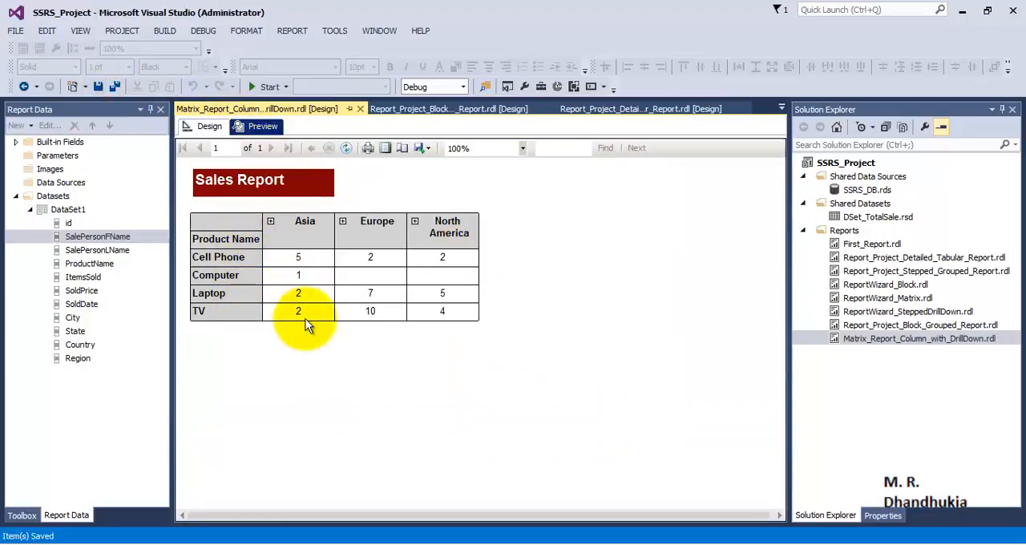
mouse_move(465, 320)
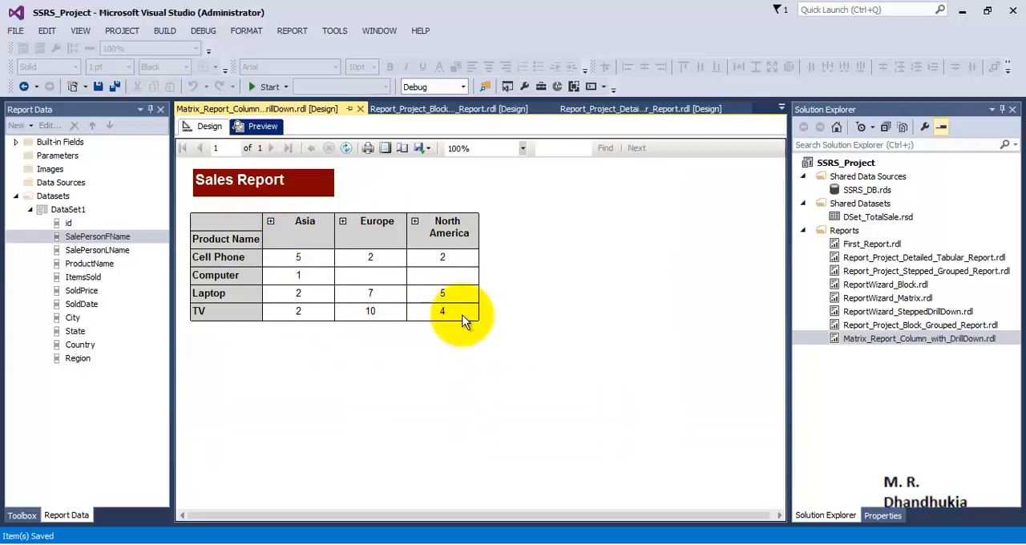
left_click(271, 222)
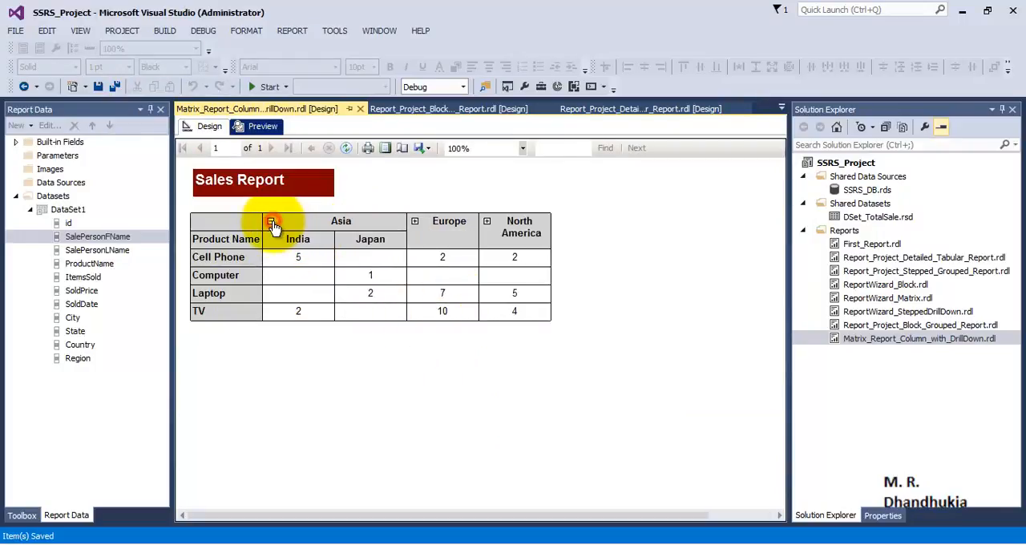
left_click(271, 223)
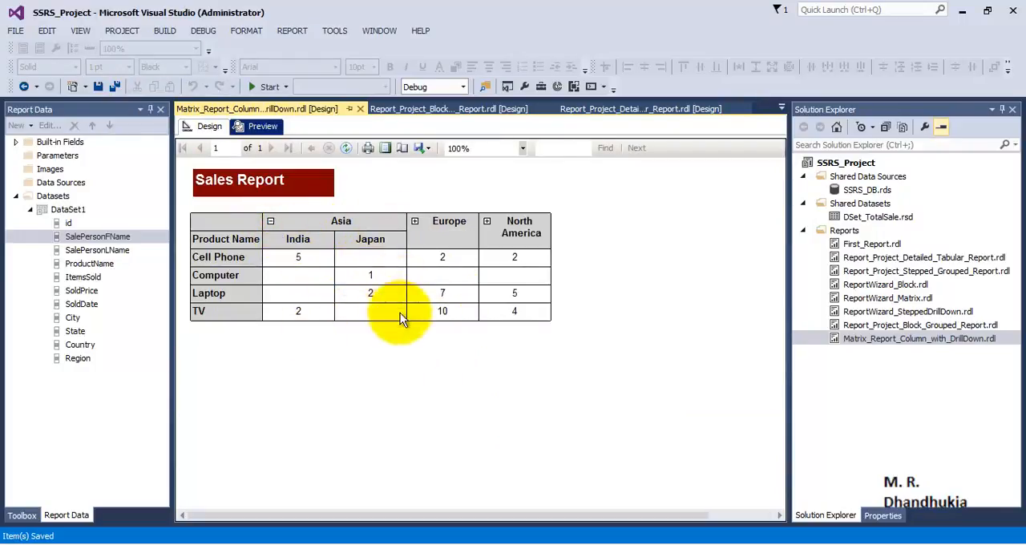
left_click(415, 221)
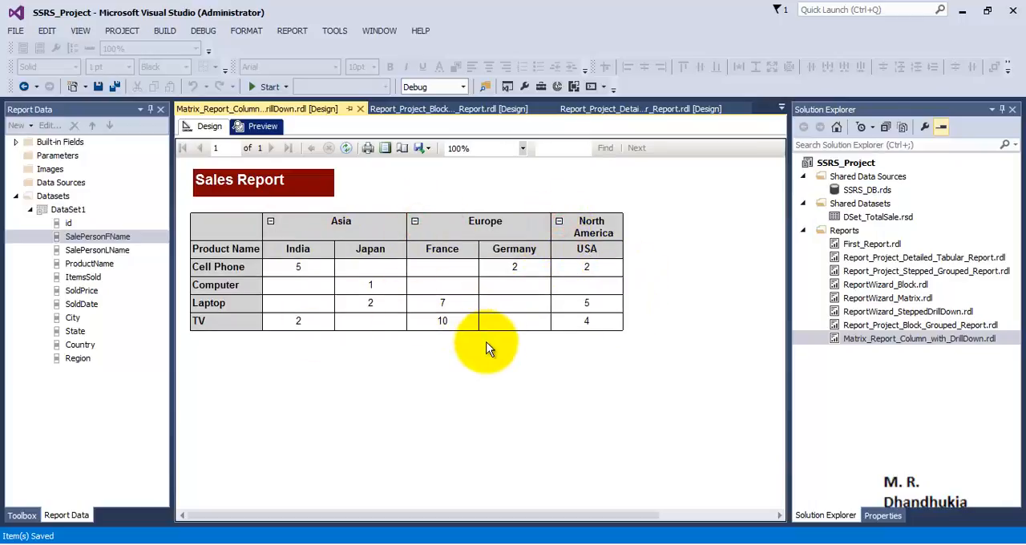
mouse_move(249, 267)
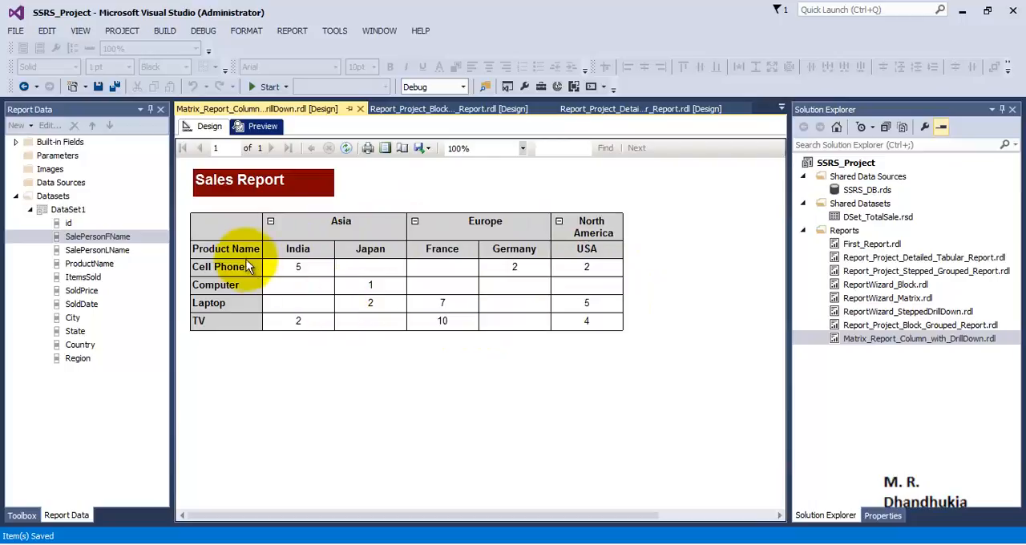
mouse_move(350, 280)
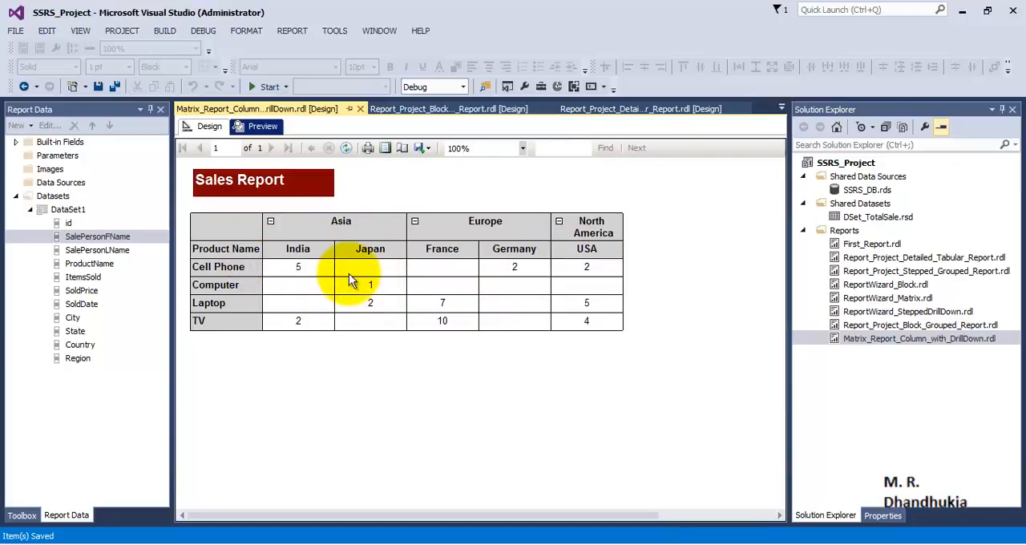
mouse_move(453, 295)
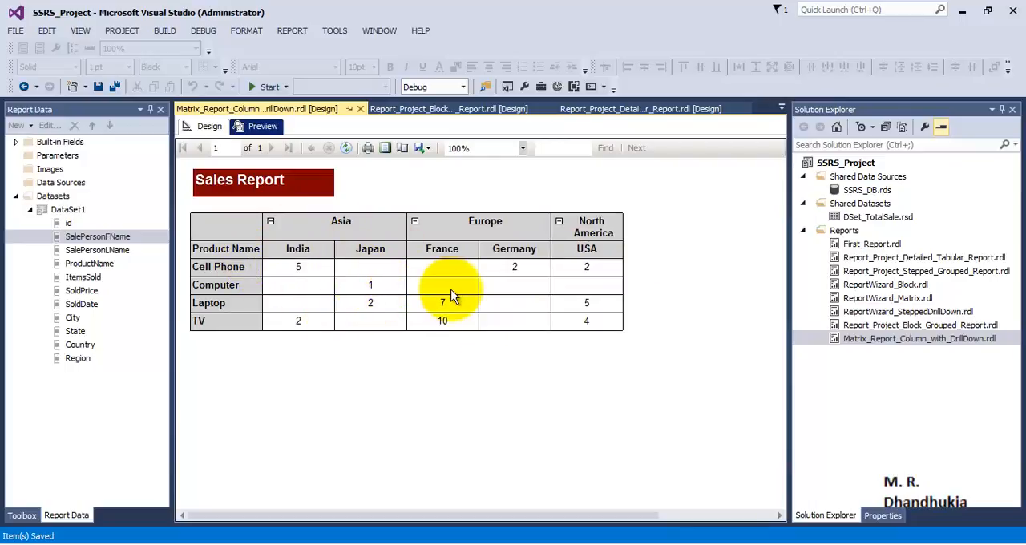
left_click(271, 222)
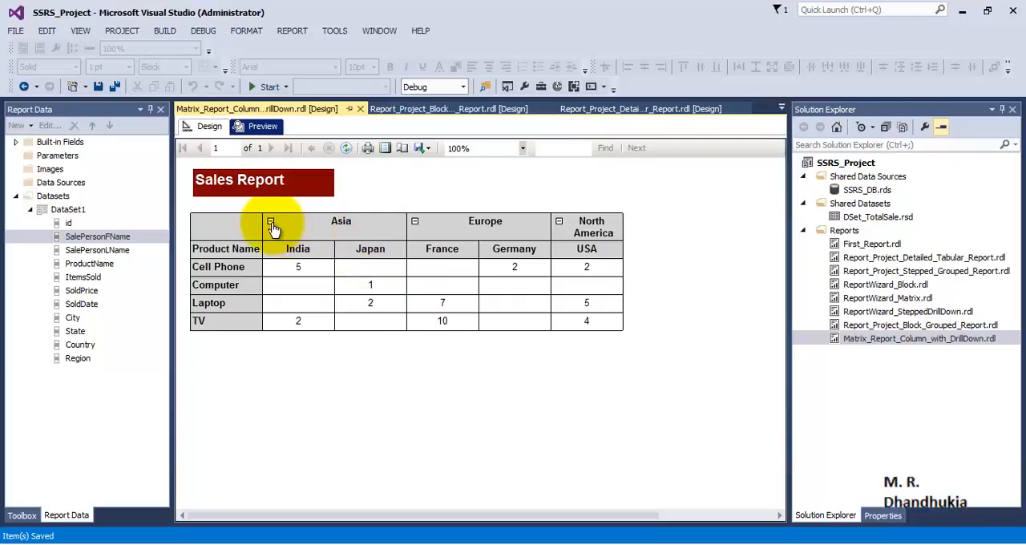
left_click(271, 225)
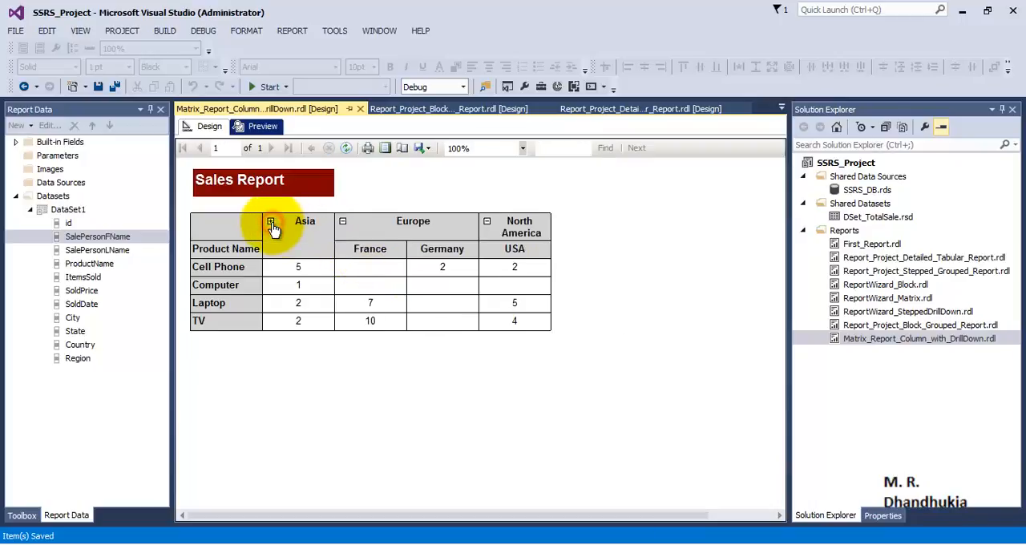
left_click(271, 225)
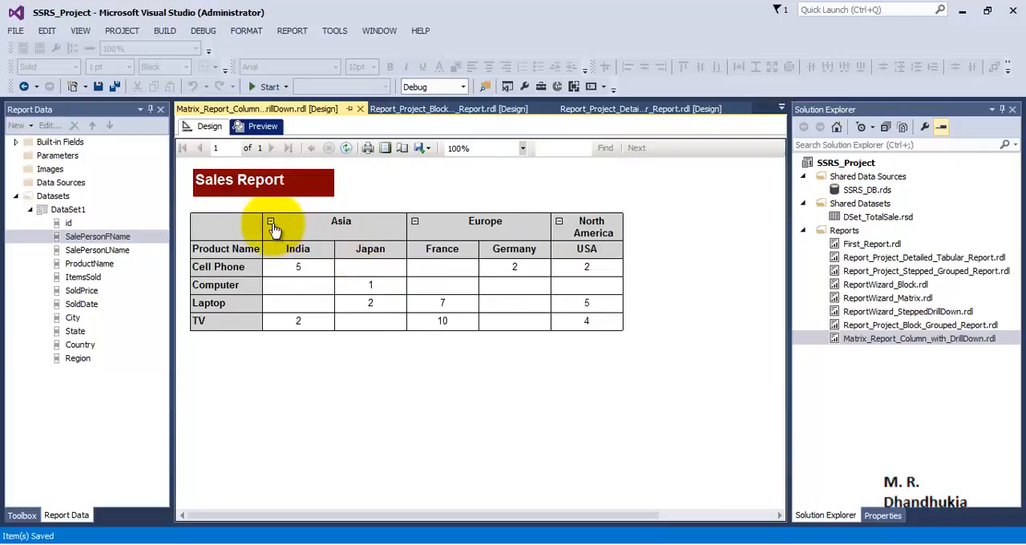
left_click(271, 223)
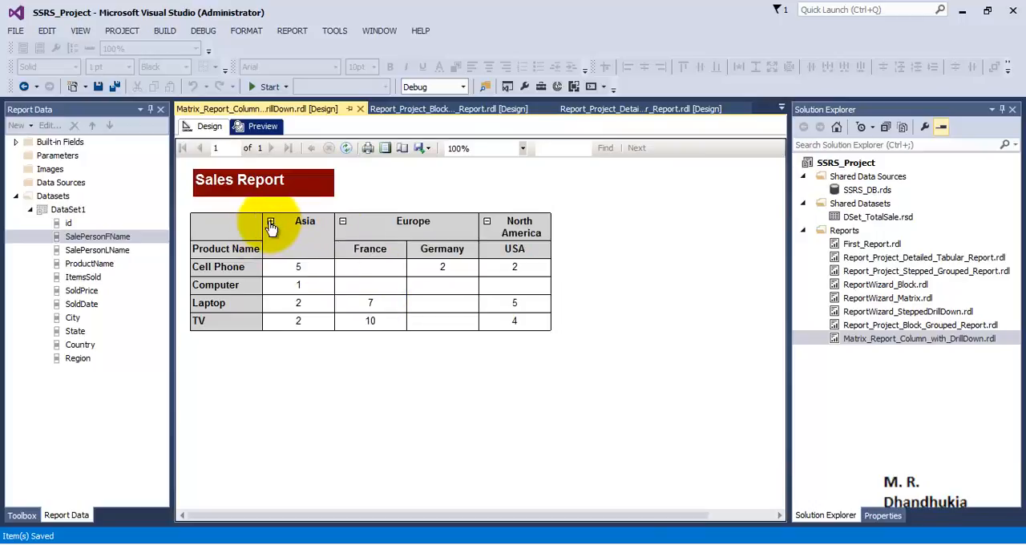
left_click(271, 226)
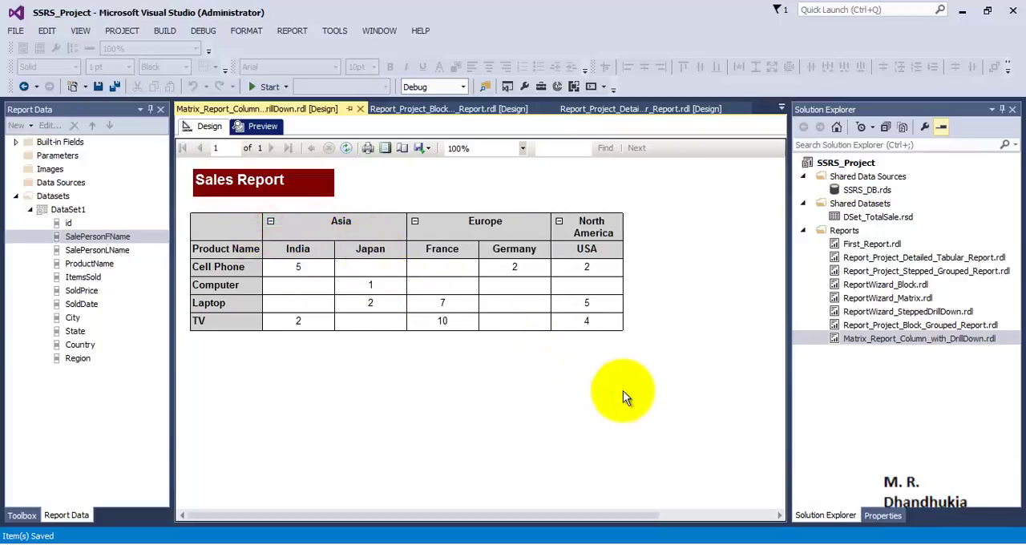